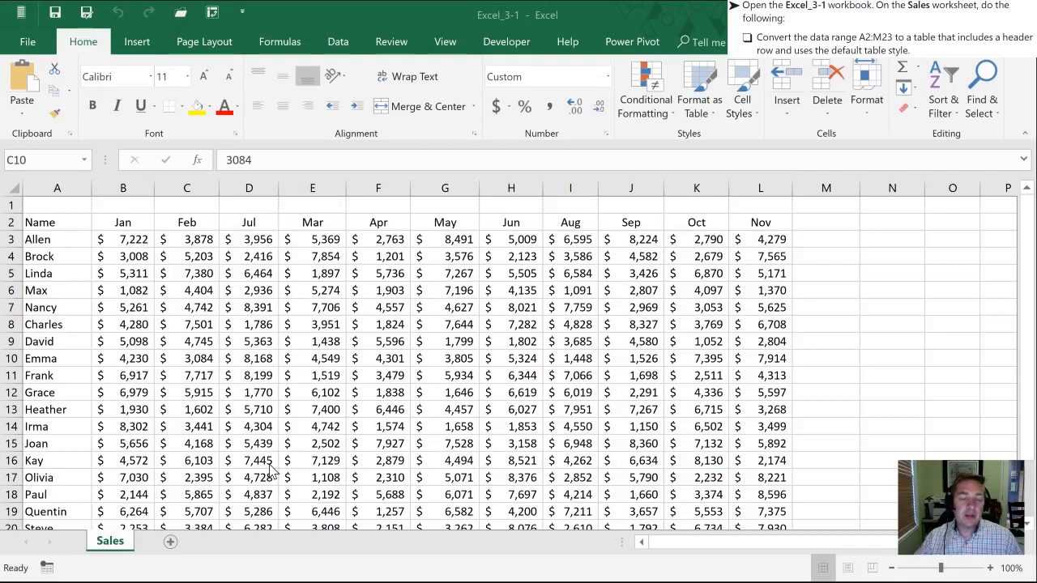
- Convert the Sales data in A2:L23 into a headed table with the default banded style
{"action": "left_click", "coordinate": [186, 358]}
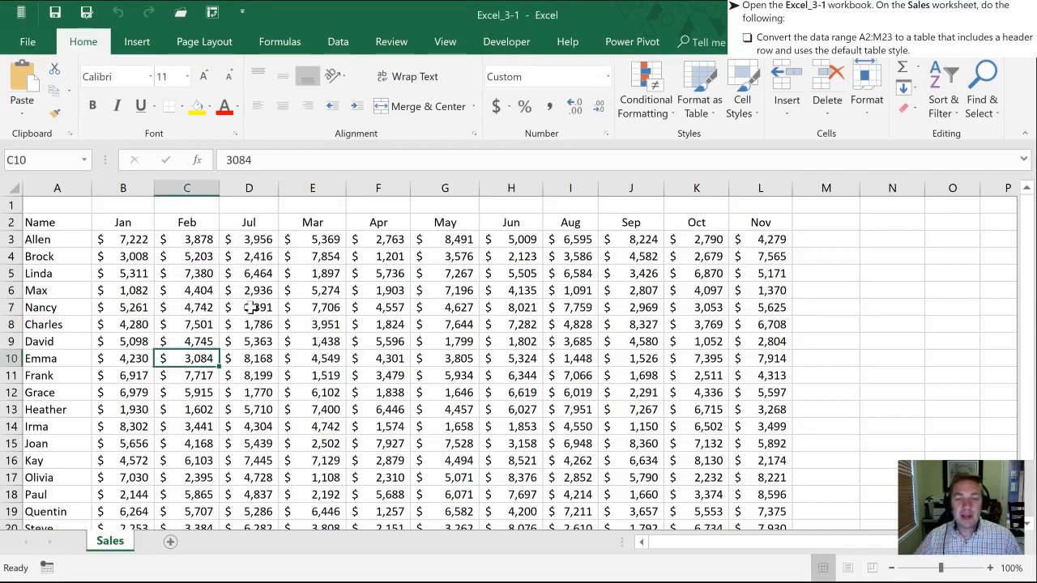
{"action": "left_click", "coordinate": [248, 307]}
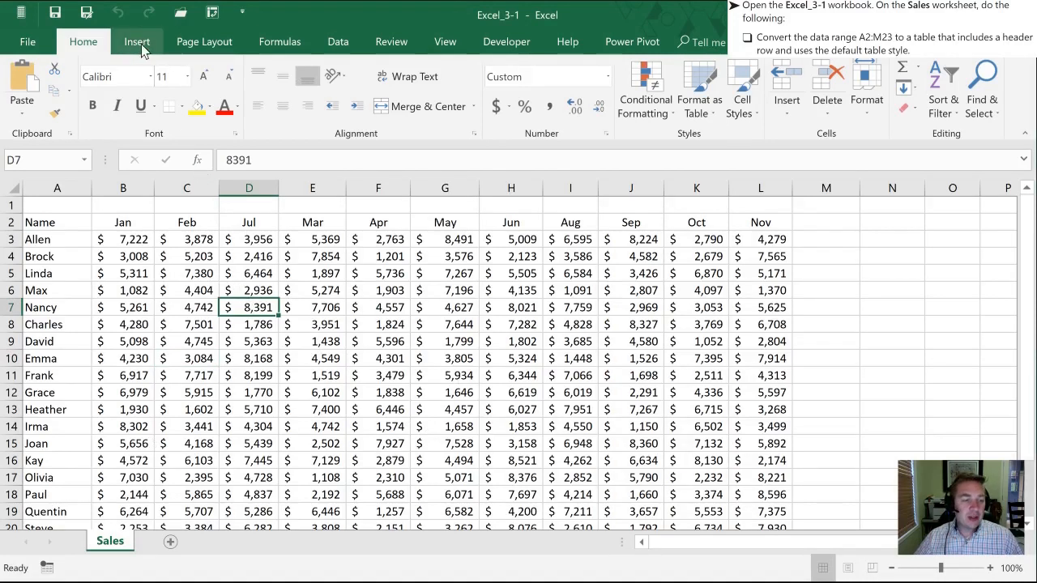
{"action": "left_click", "coordinate": [137, 41]}
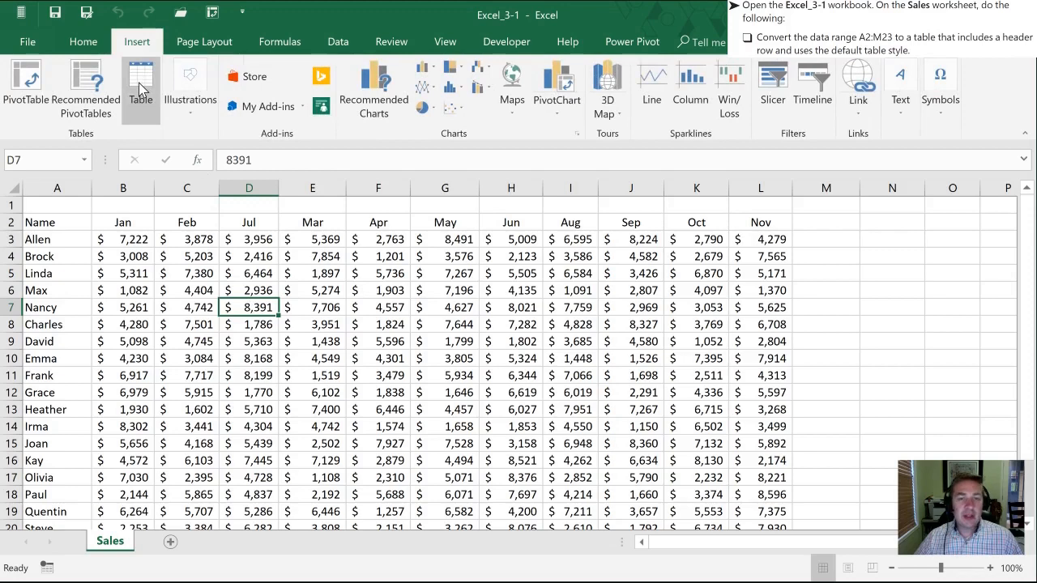
{"action": "left_click", "coordinate": [140, 83]}
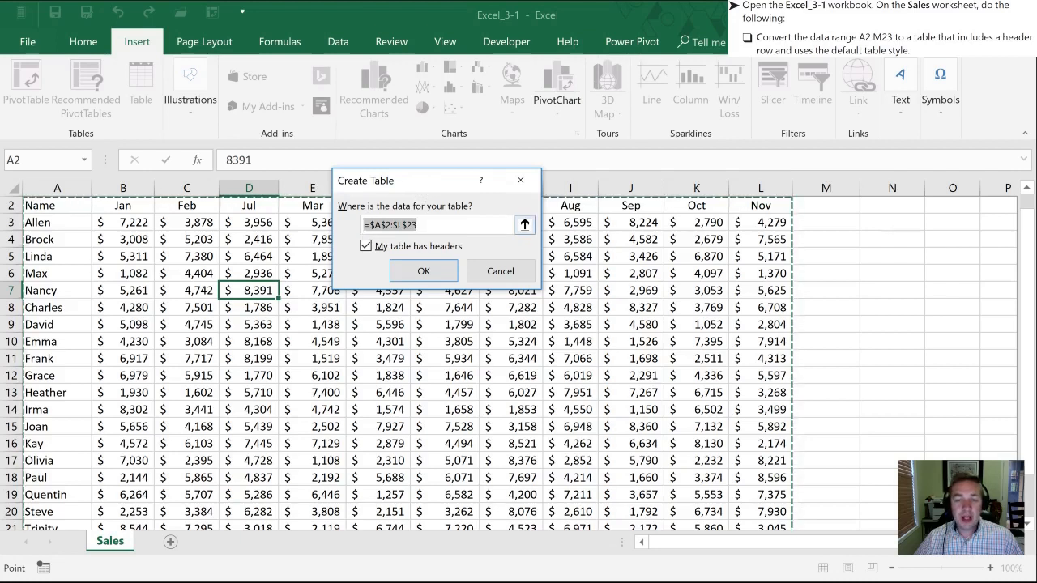
{"action": "left_click", "coordinate": [366, 246]}
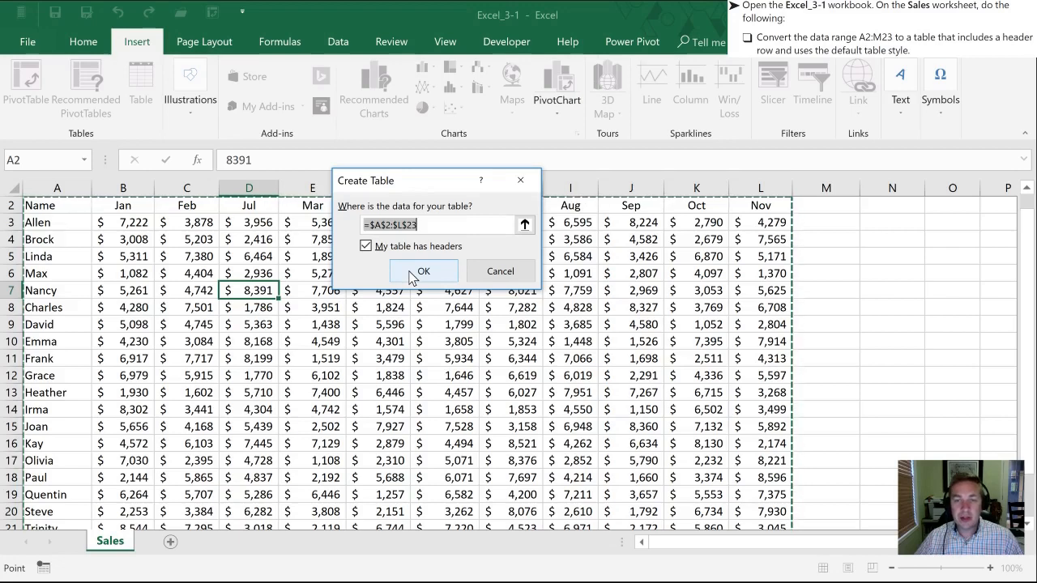
{"action": "left_click", "coordinate": [423, 270]}
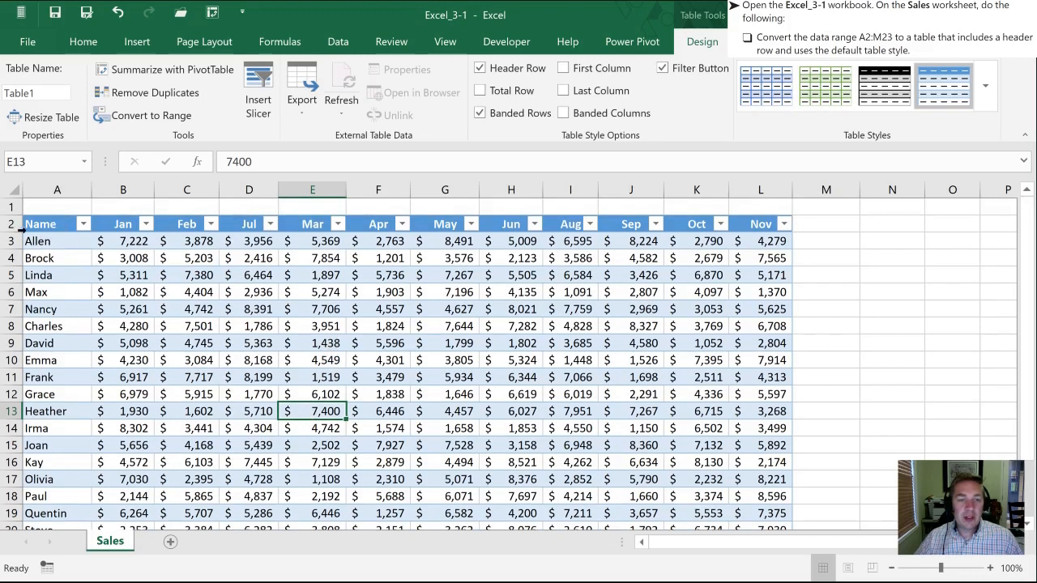
{"action": "mouse_move", "coordinate": [243, 258]}
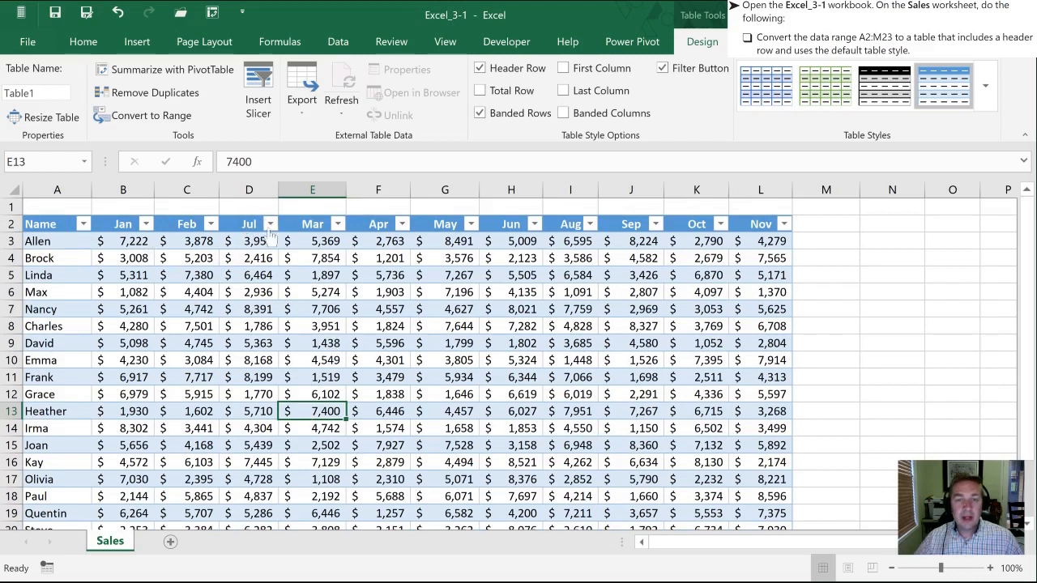
{"action": "left_click", "coordinate": [249, 223]}
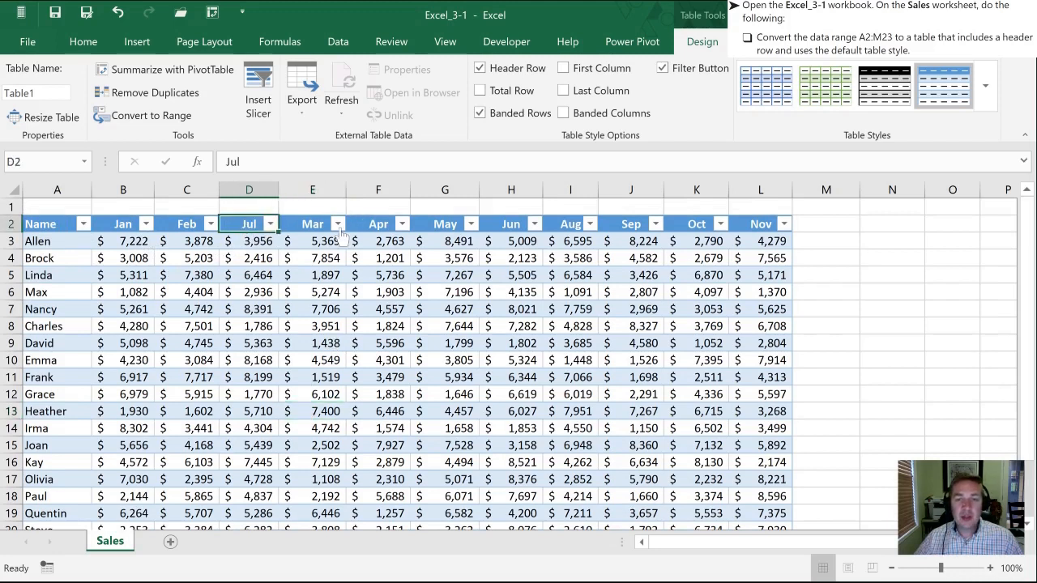
{"action": "left_click", "coordinate": [338, 223]}
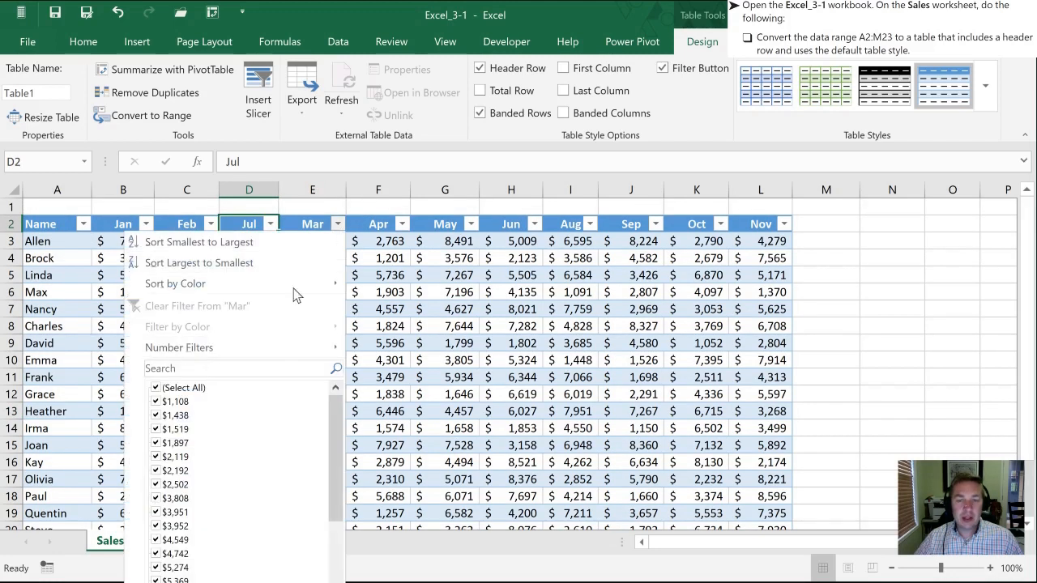
{"action": "mouse_move", "coordinate": [235, 263]}
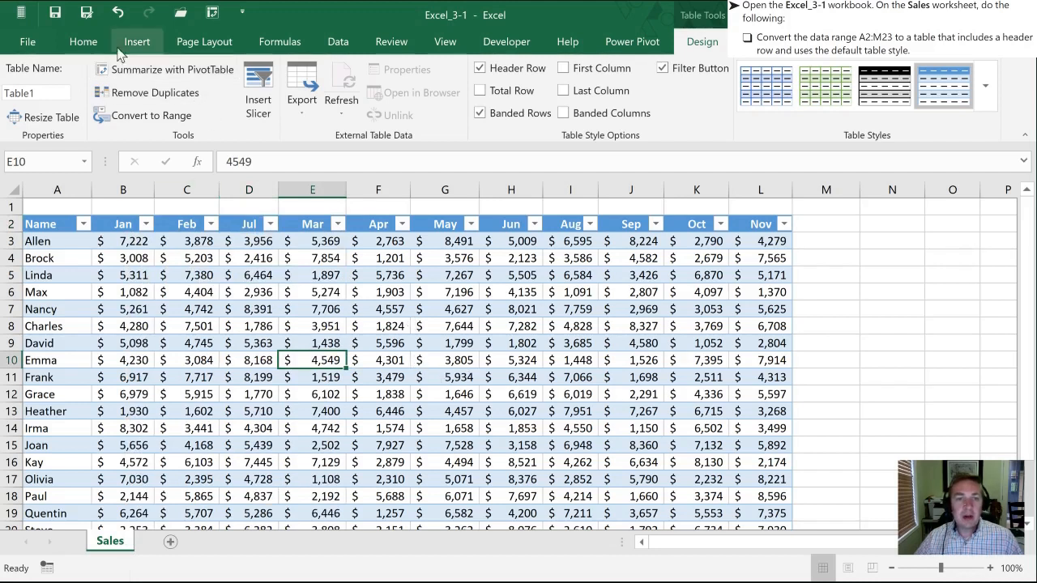
- Undo the conversion, recreate the A2:L23 headed table with Ctrl+T, and dismiss the Insert prompt
{"action": "left_click", "coordinate": [83, 42]}
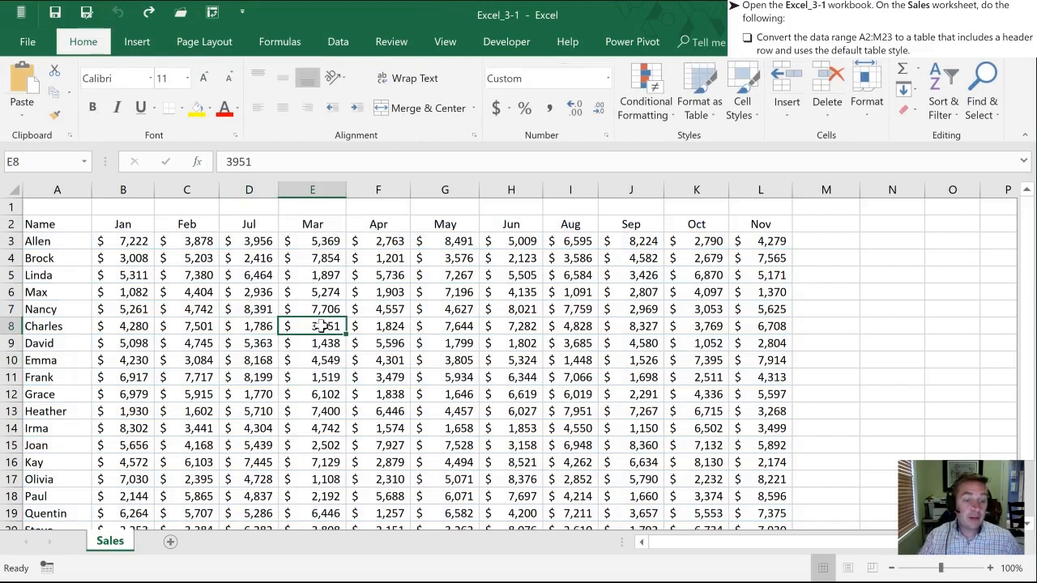
{"action": "key", "text": "ctrl+t"}
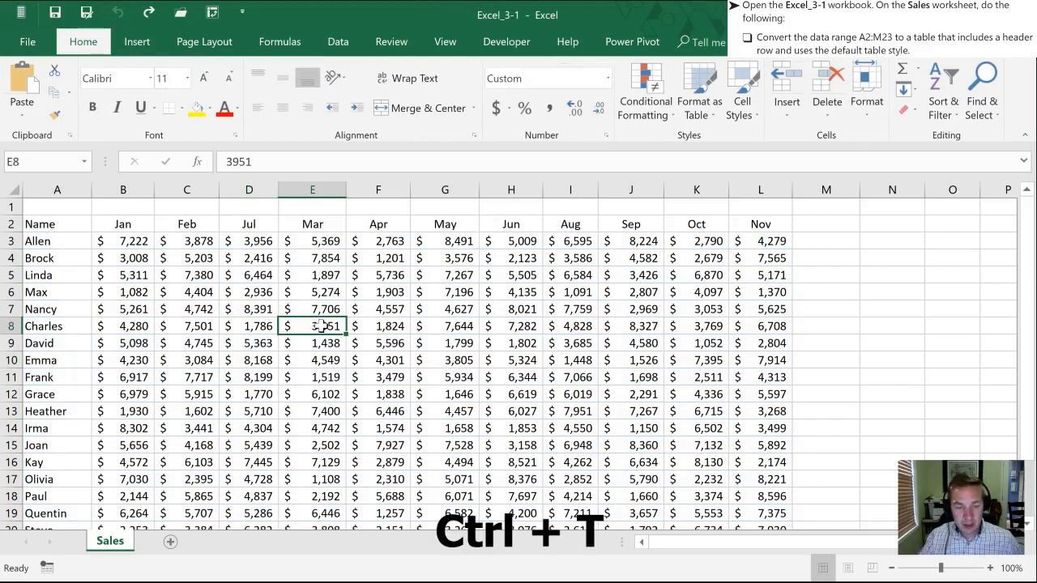
{"action": "key", "text": "ctrl+t"}
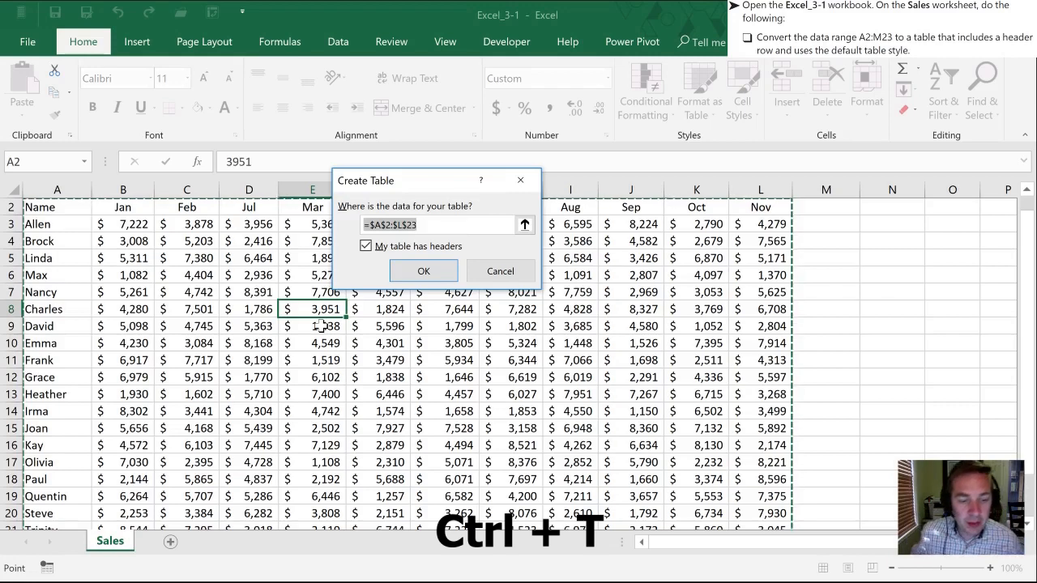
{"action": "left_click", "coordinate": [423, 271]}
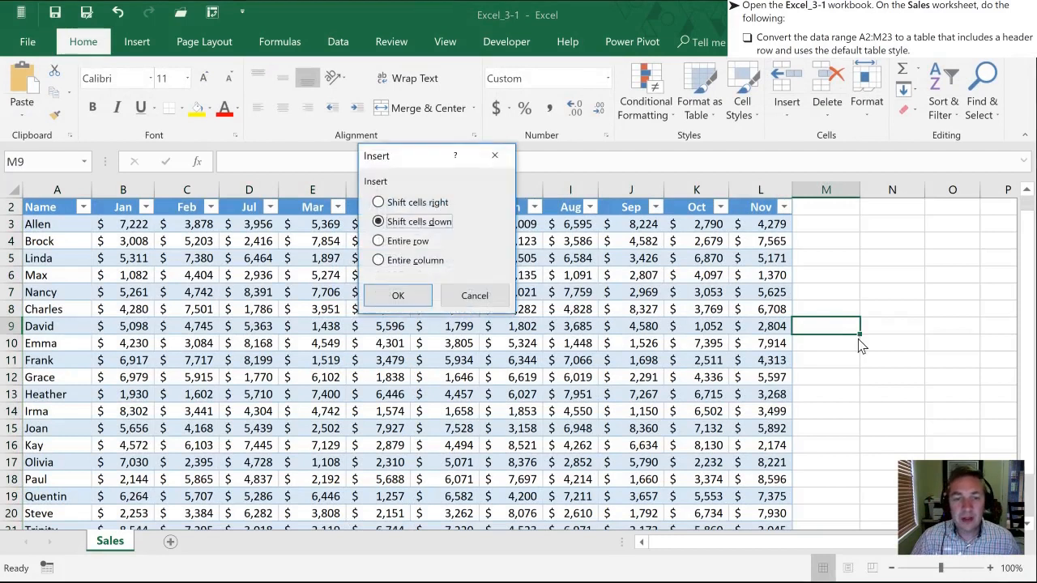
{"action": "left_click", "coordinate": [398, 295]}
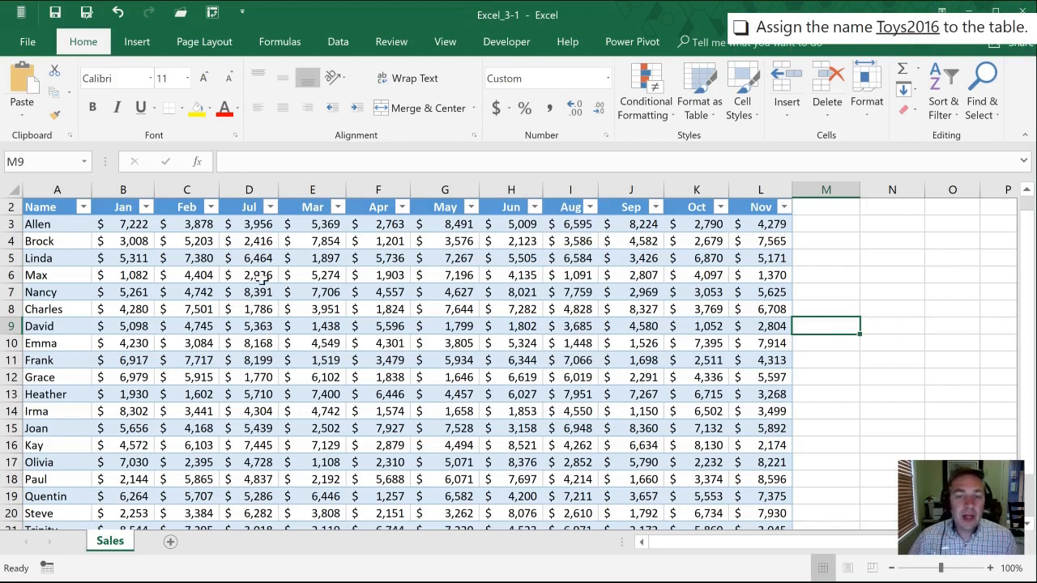
- Rename the sales table from Table2 to Toys2016 in the Table Name box
{"action": "left_click", "coordinate": [312, 326]}
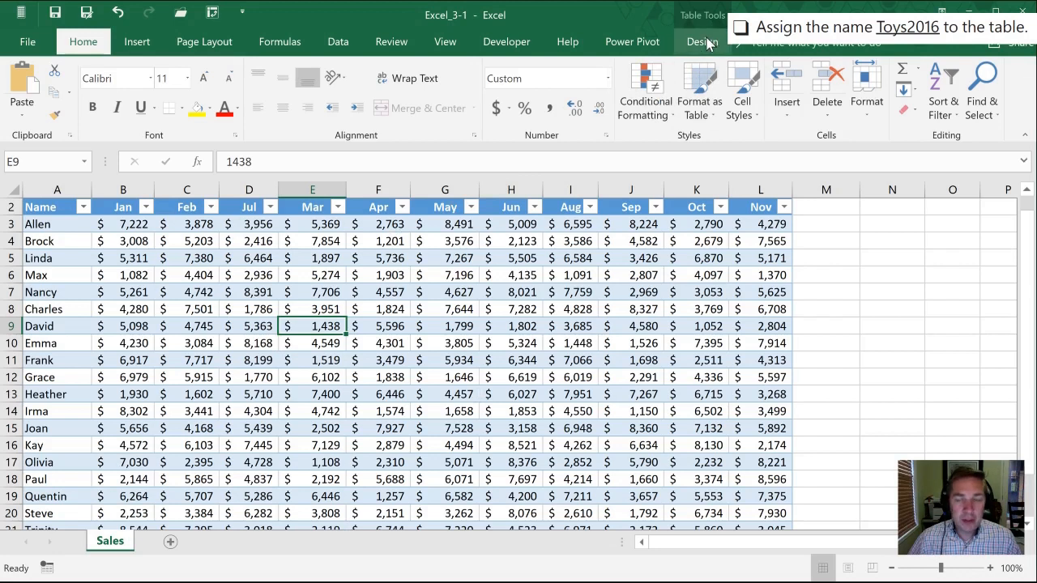
{"action": "left_click", "coordinate": [701, 41]}
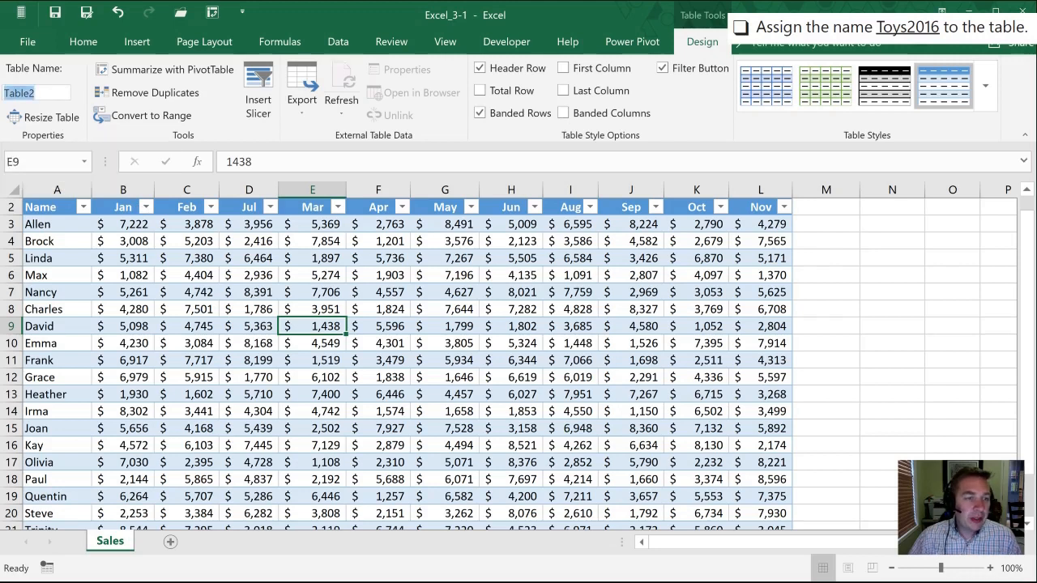
{"action": "type", "text": "Toys2016"}
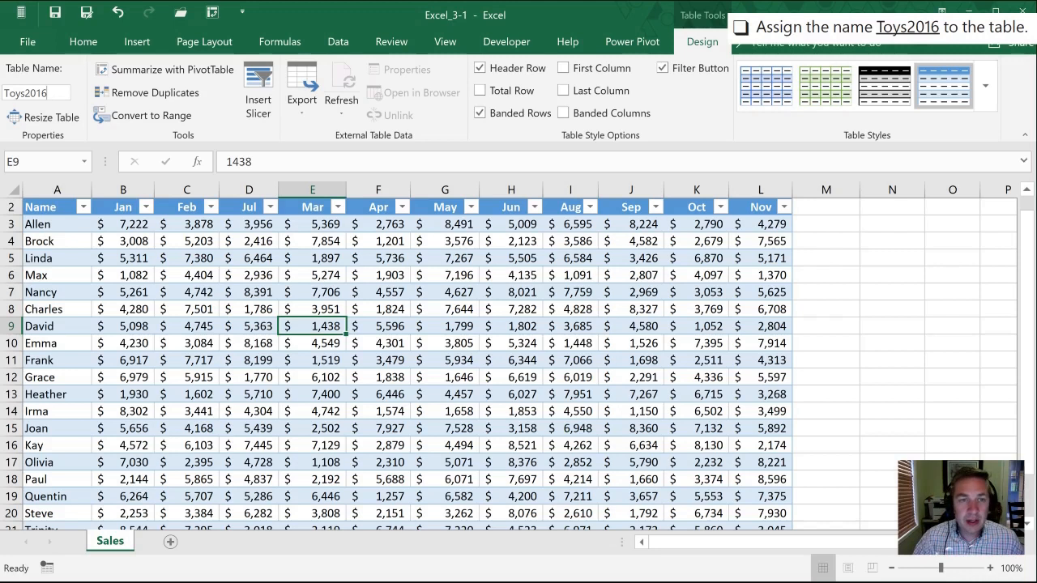
{"action": "mouse_move", "coordinate": [826, 321]}
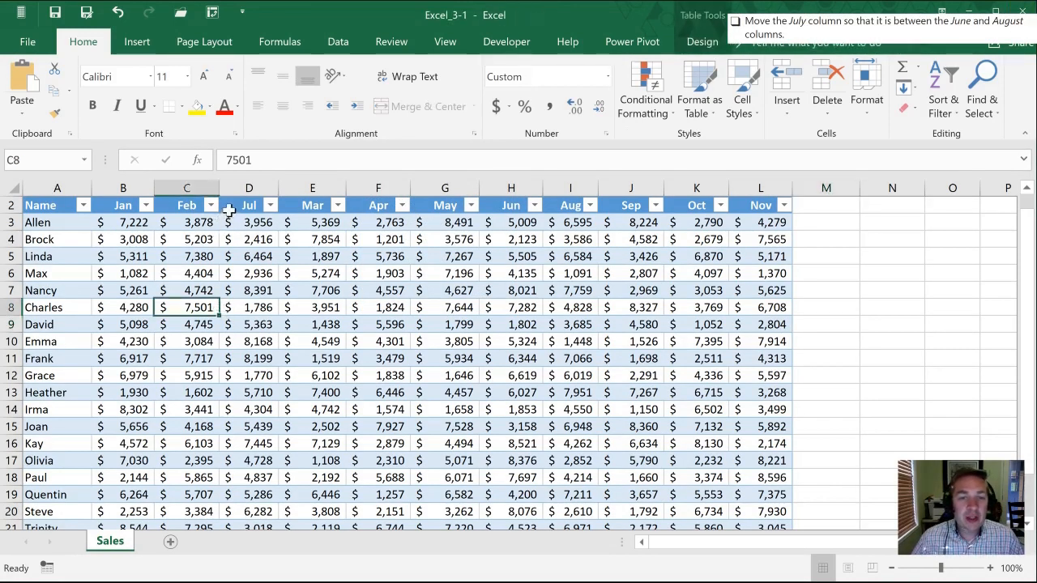
- Select the table's Jul column to start relocating it between Jun and Aug
{"action": "left_click", "coordinate": [249, 205]}
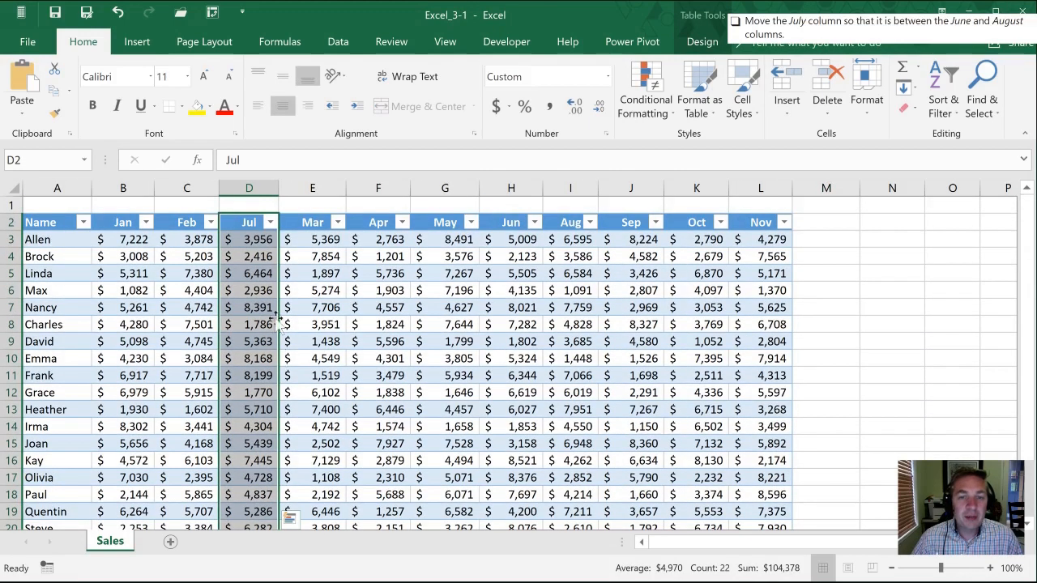
{"action": "mouse_move", "coordinate": [223, 239]}
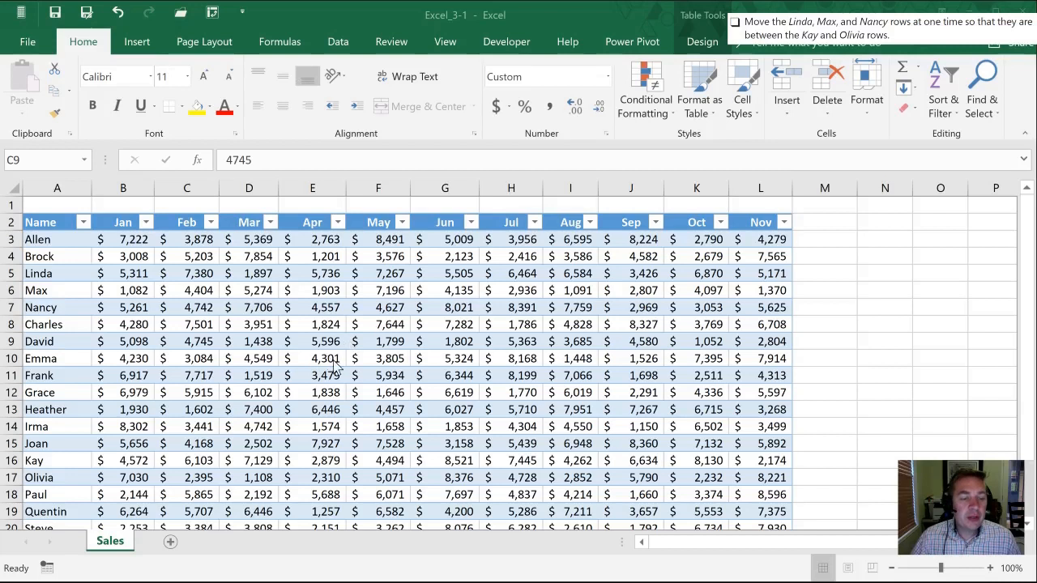
{"action": "mouse_move", "coordinate": [320, 343]}
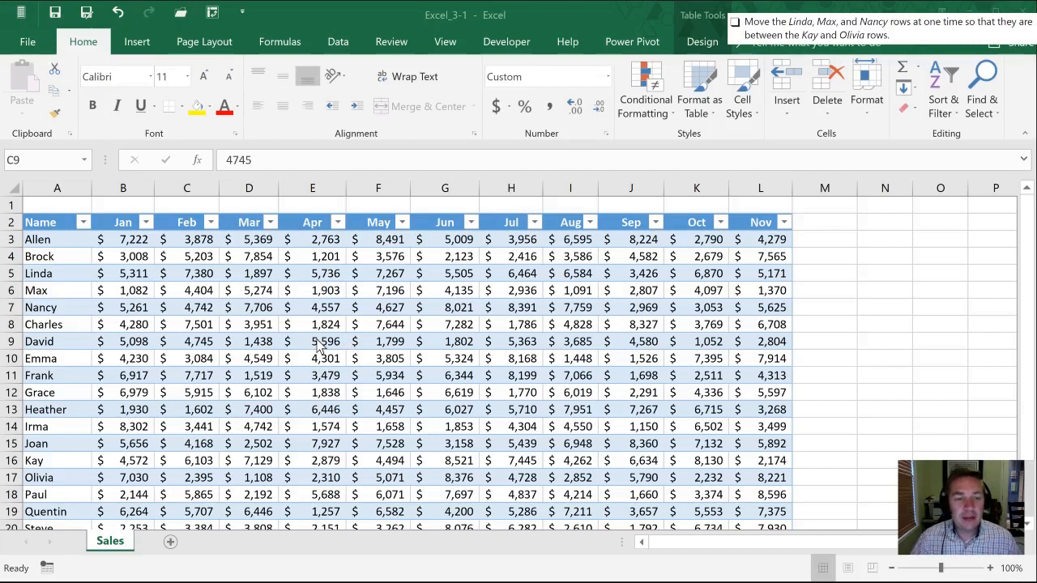
- Cut the Linda row and insert it above the Olivia row
{"action": "left_click", "coordinate": [57, 273]}
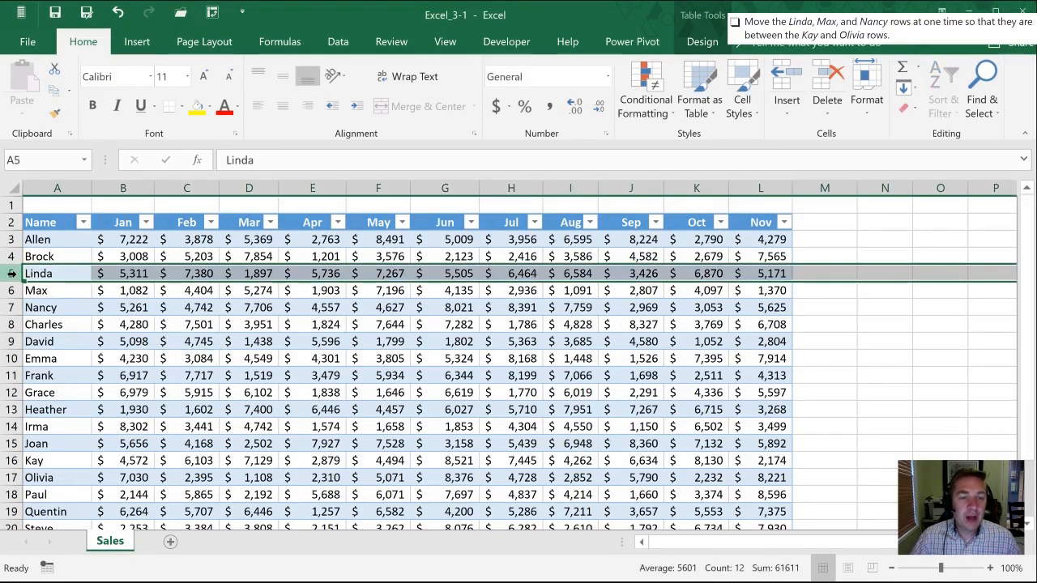
{"action": "right_click", "coordinate": [36, 273]}
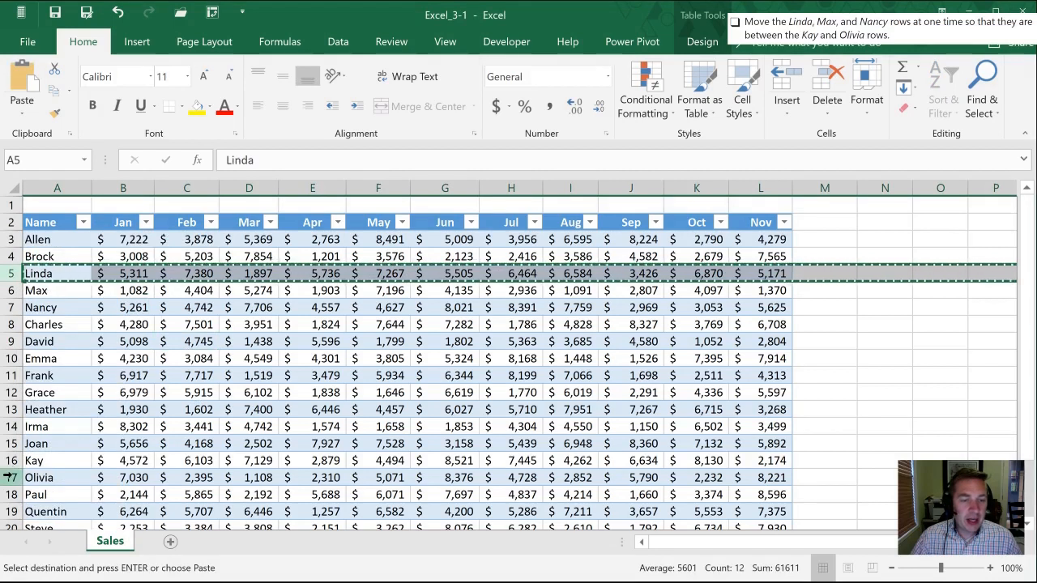
{"action": "right_click", "coordinate": [38, 478]}
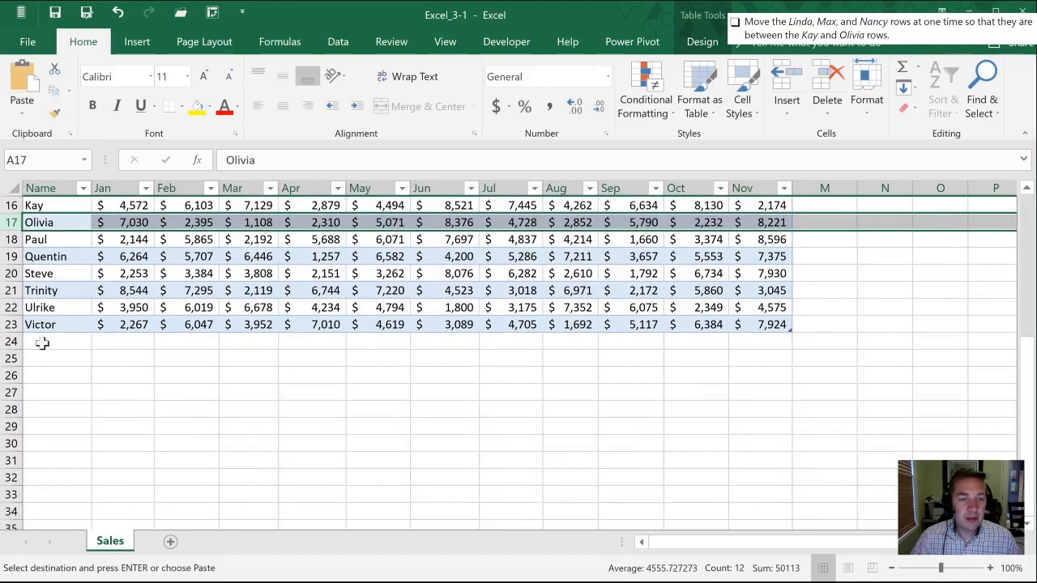
{"action": "right_click", "coordinate": [39, 222]}
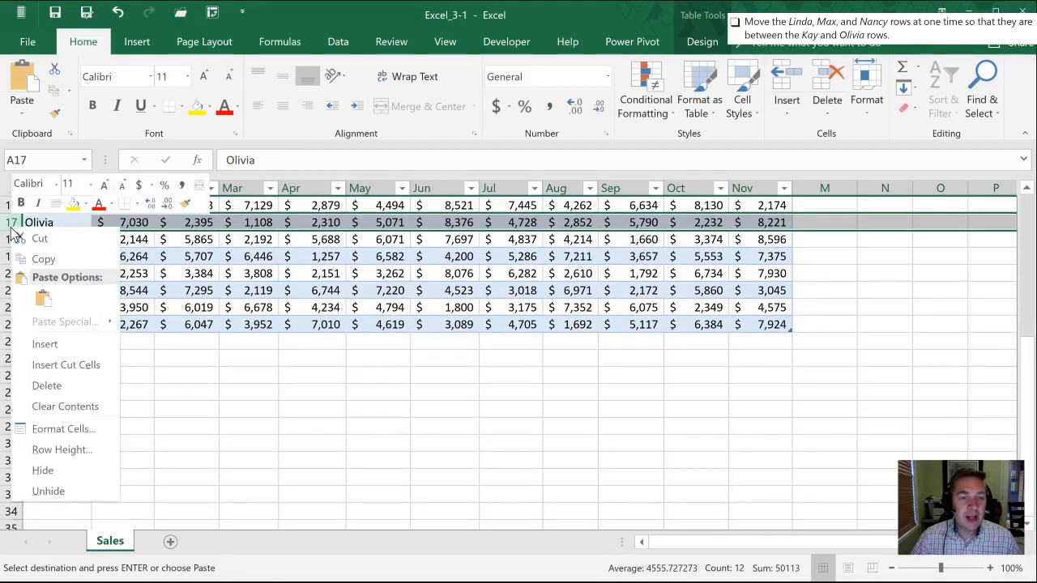
{"action": "mouse_move", "coordinate": [65, 365]}
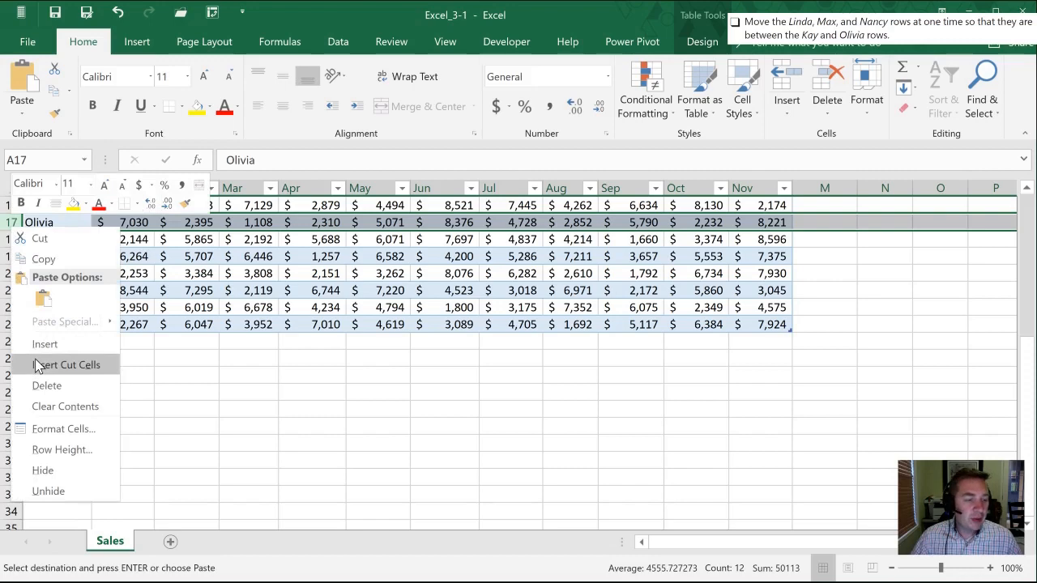
{"action": "left_click", "coordinate": [68, 365]}
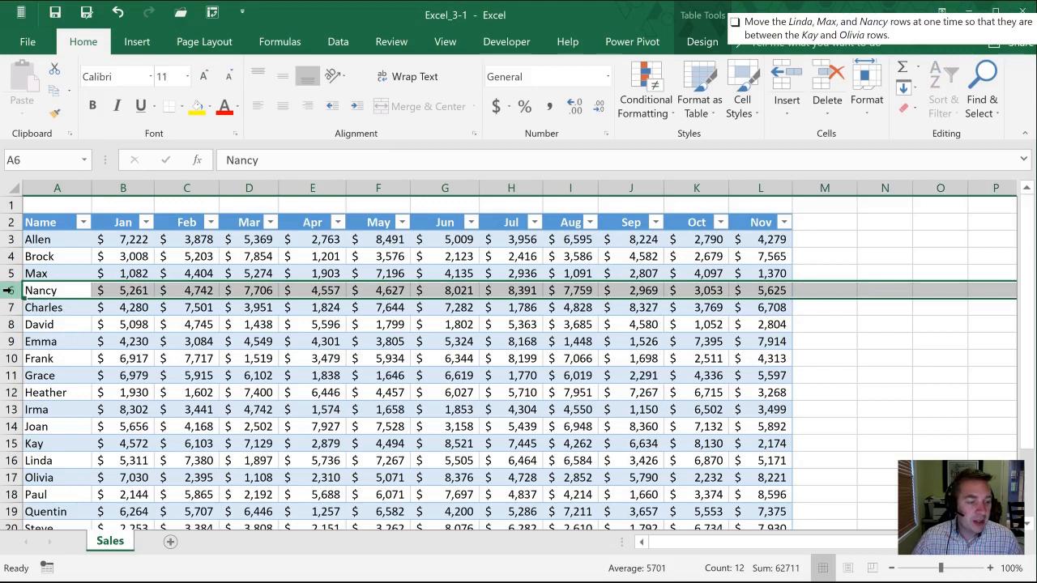
- Select the Nancy table row to move it after Linda
{"action": "left_click", "coordinate": [56, 307]}
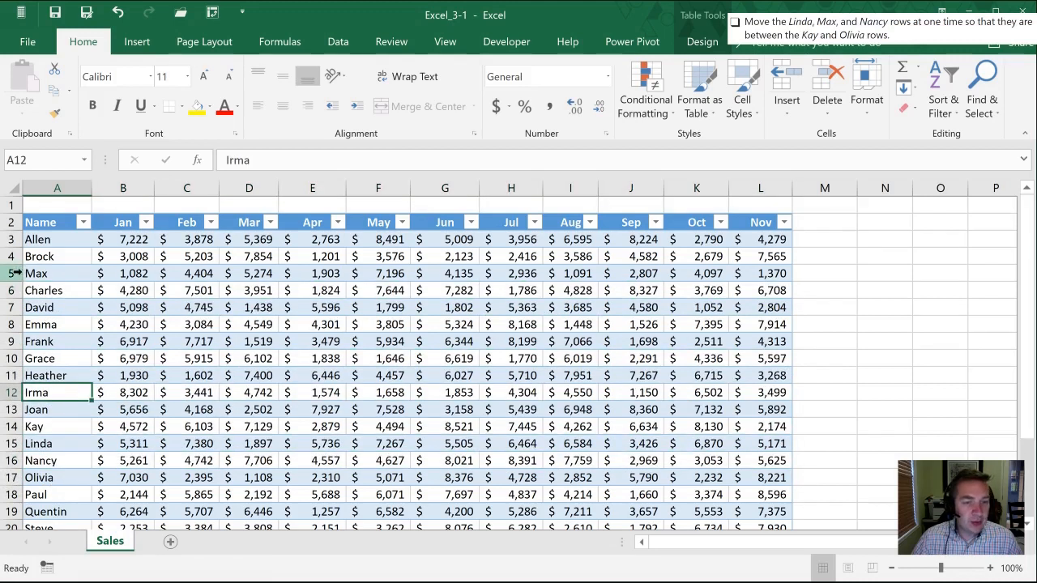
- Cut the whole Max row and insert it above Olivia, right after Nancy
{"action": "left_click", "coordinate": [57, 273]}
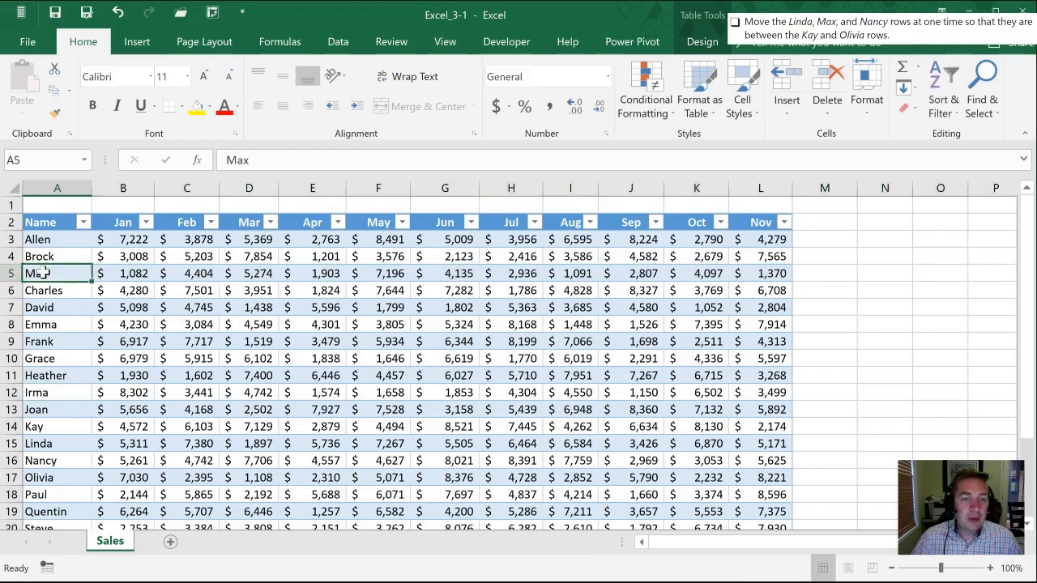
{"action": "left_click", "coordinate": [13, 273]}
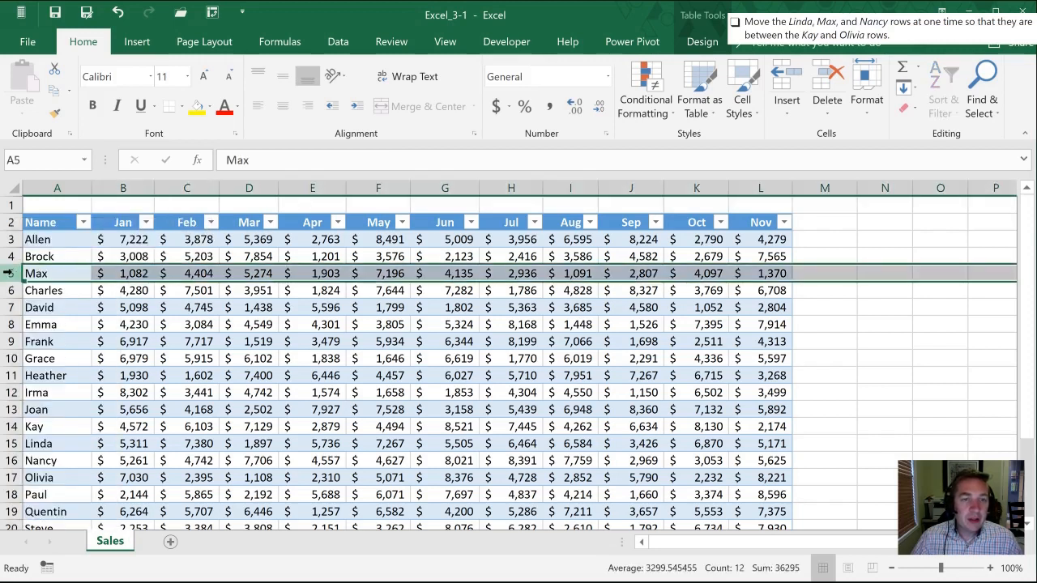
{"action": "left_click", "coordinate": [54, 70]}
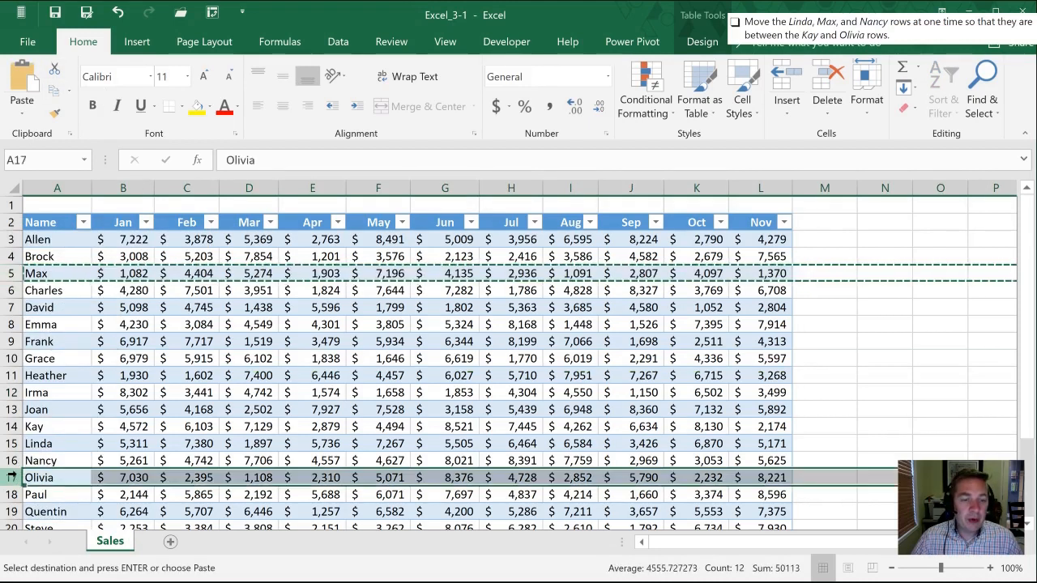
{"action": "mouse_move", "coordinate": [137, 42]}
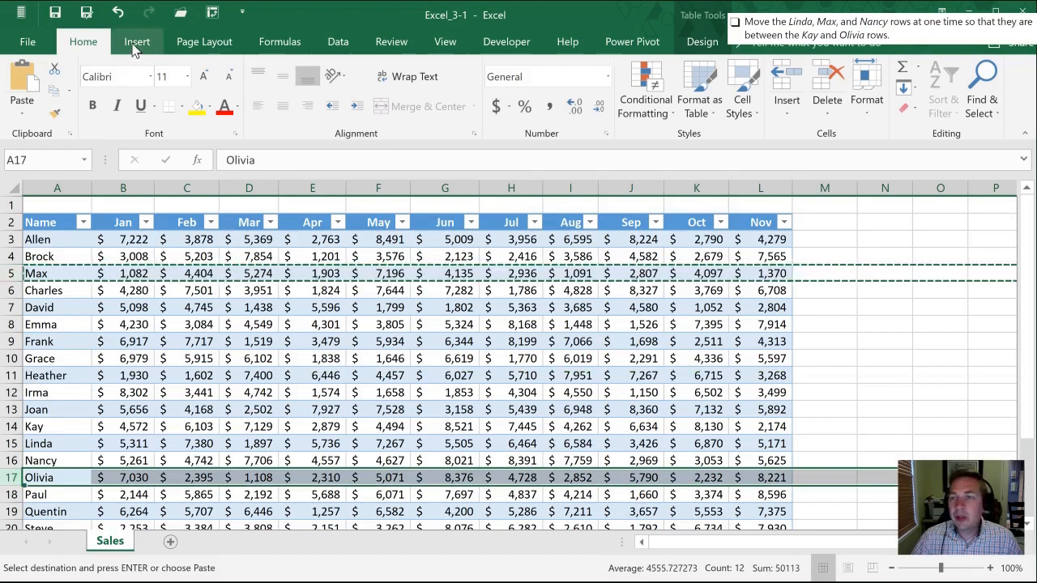
{"action": "mouse_move", "coordinate": [699, 90]}
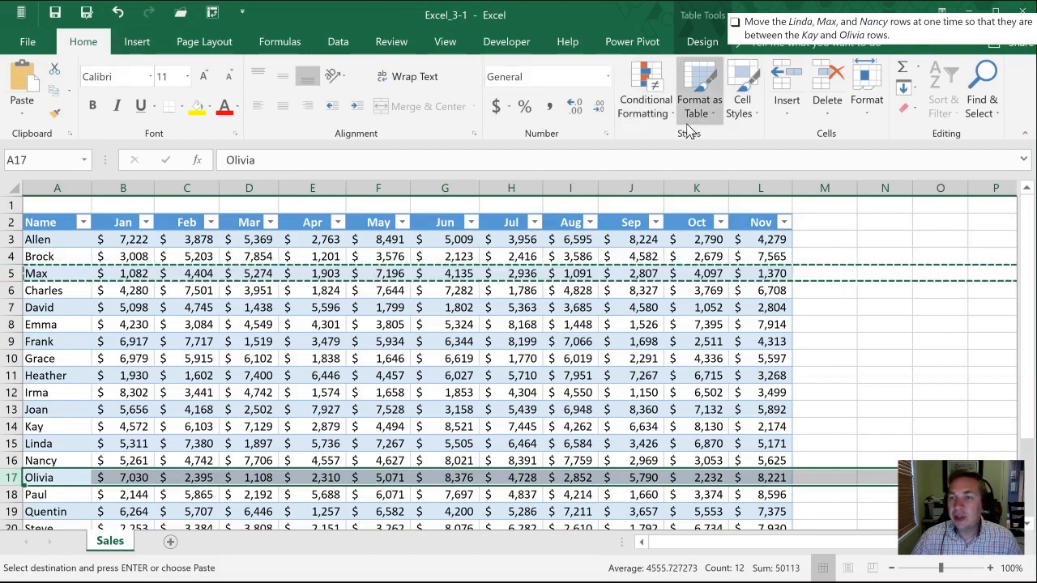
{"action": "left_click", "coordinate": [786, 105]}
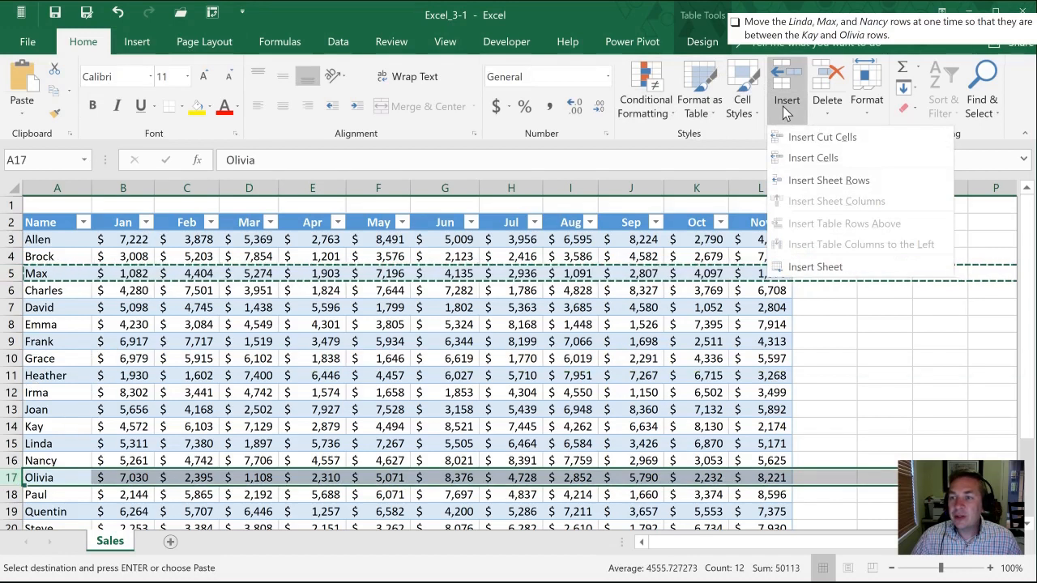
{"action": "mouse_move", "coordinate": [822, 137]}
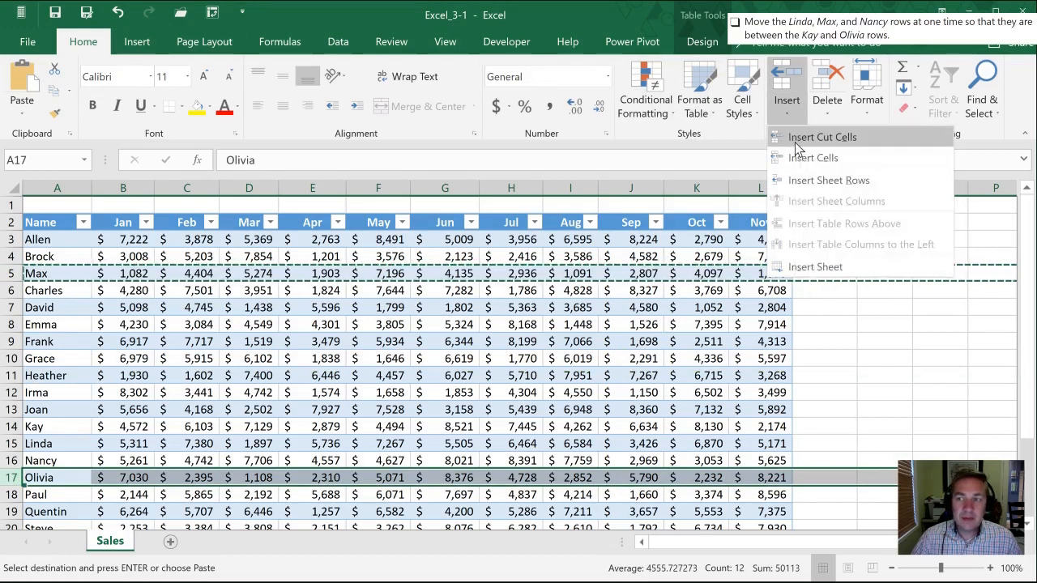
{"action": "left_click", "coordinate": [820, 136]}
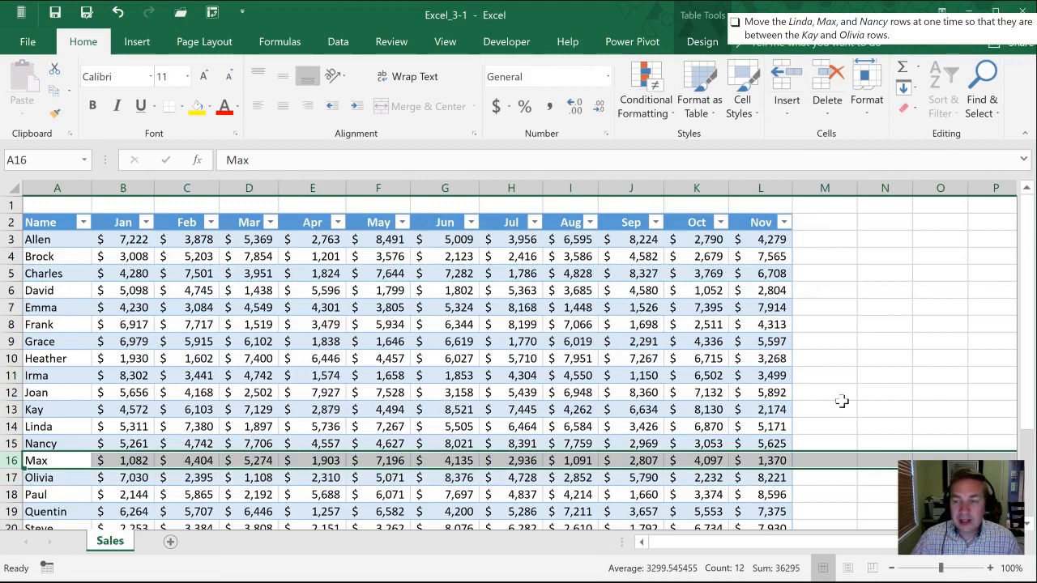
{"action": "left_click", "coordinate": [824, 375]}
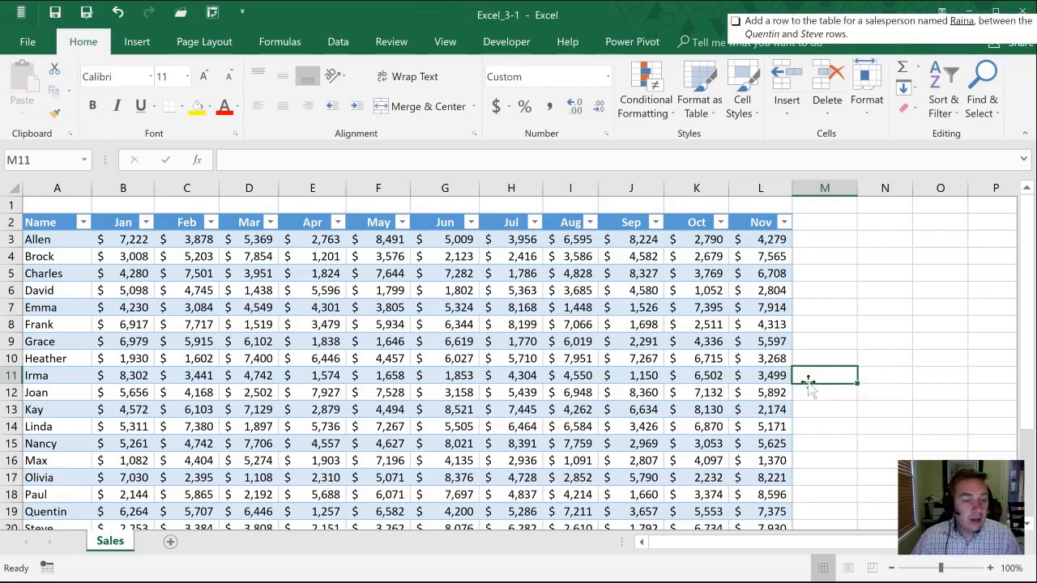
{"action": "mouse_move", "coordinate": [292, 397]}
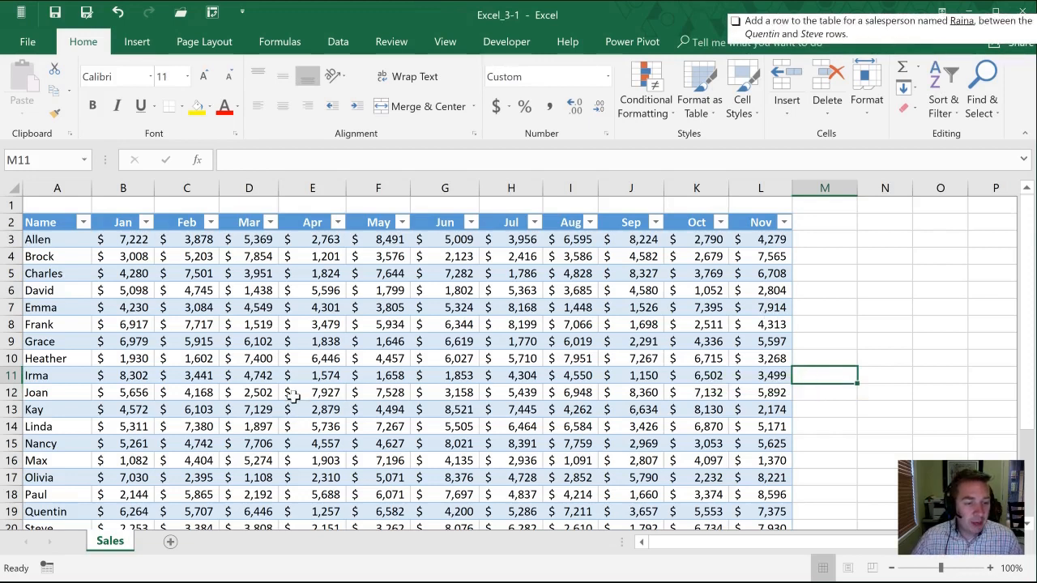
- Insert a blank table row above the Steve row, just below Quentin
{"action": "scroll", "scroll_direction": "down", "scroll_amount": 3}
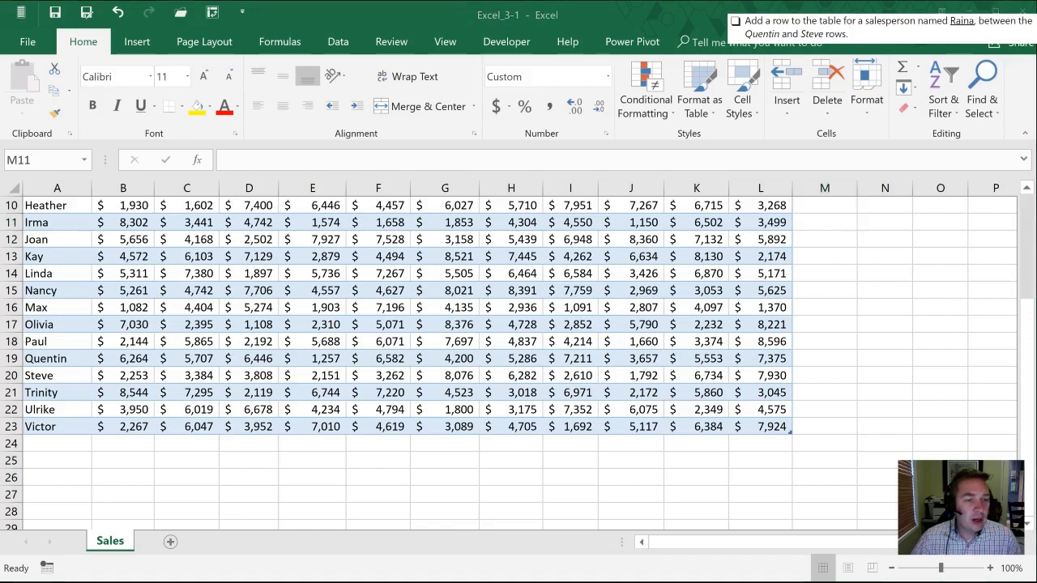
{"action": "mouse_move", "coordinate": [105, 466]}
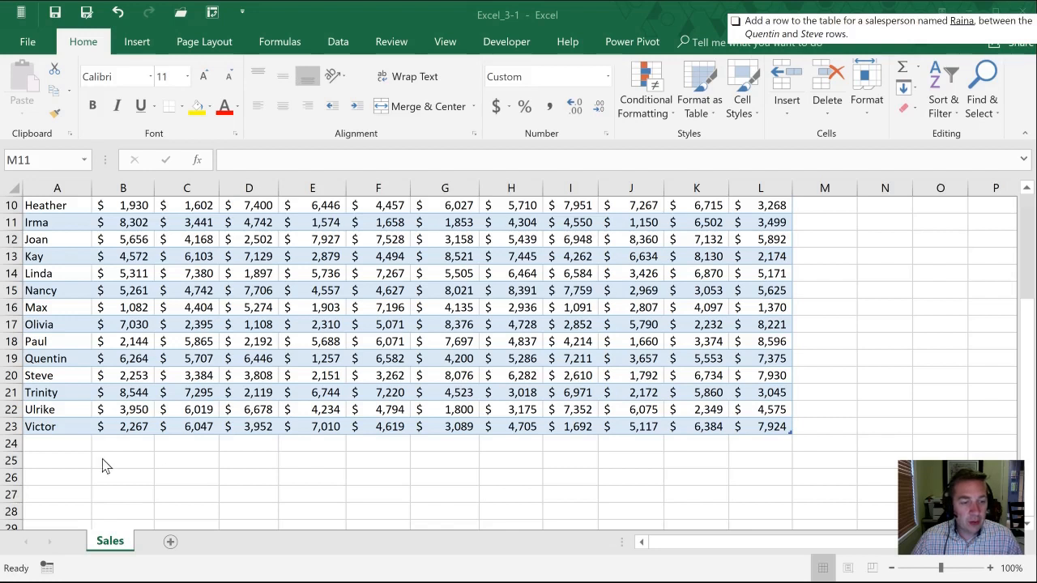
{"action": "mouse_move", "coordinate": [211, 416]}
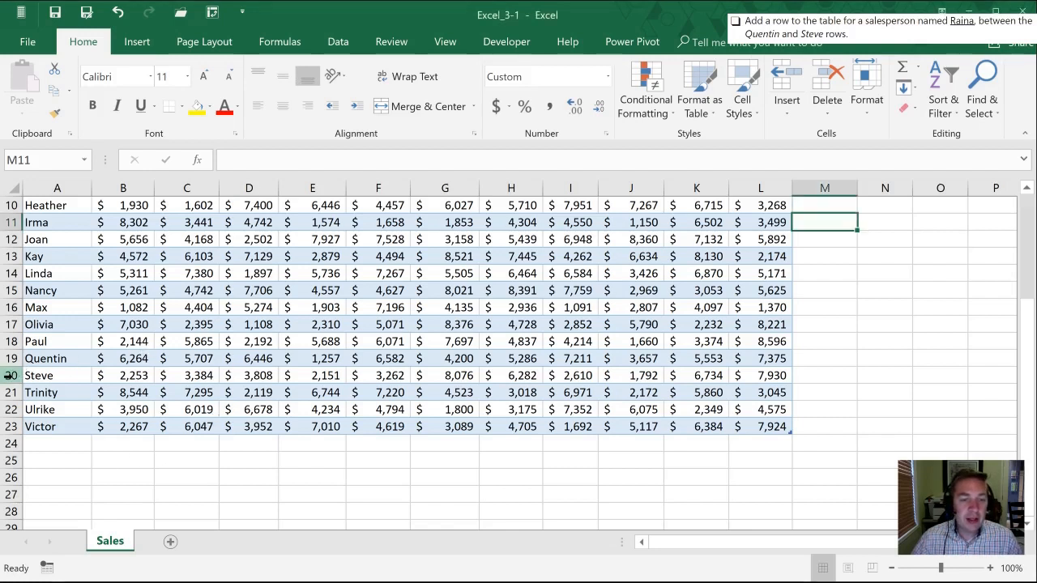
{"action": "left_click", "coordinate": [11, 375]}
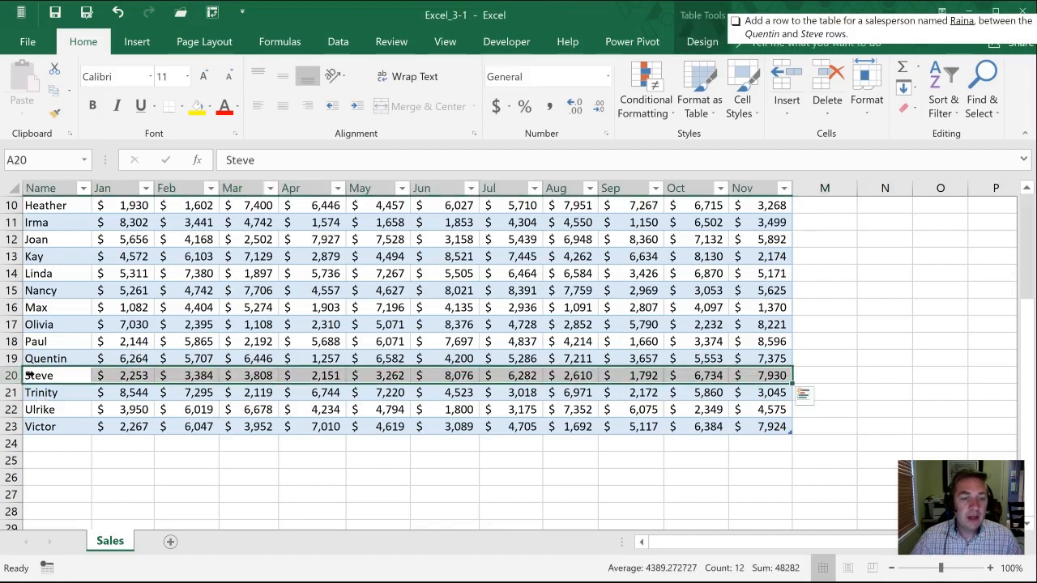
{"action": "right_click", "coordinate": [38, 375]}
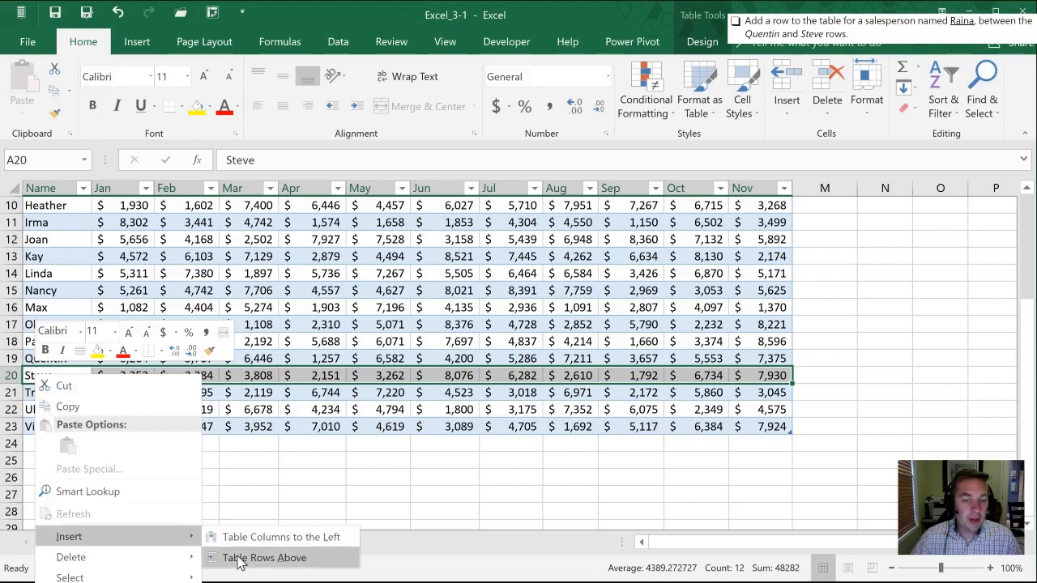
{"action": "mouse_move", "coordinate": [223, 564]}
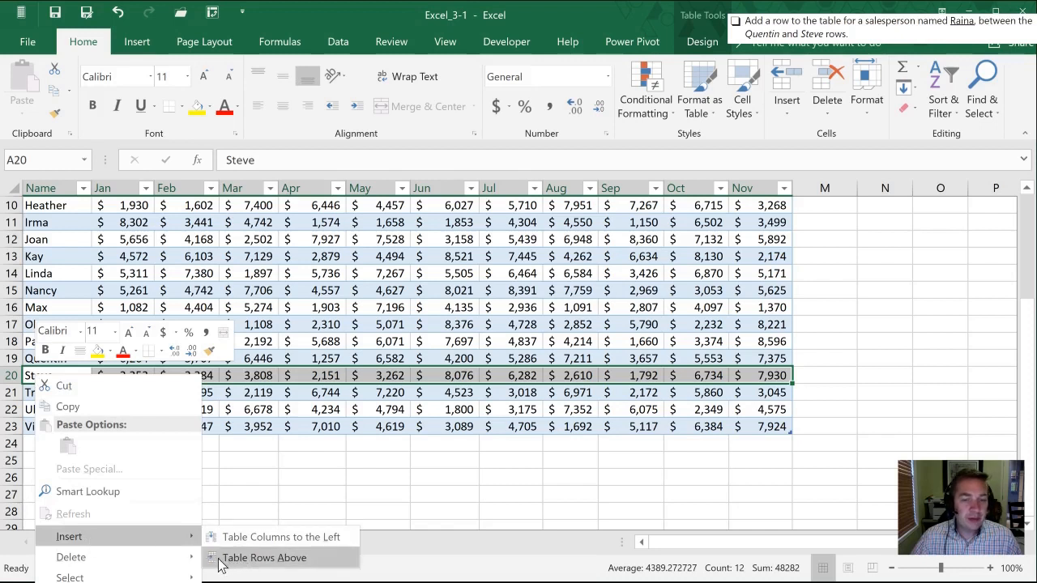
{"action": "left_click", "coordinate": [265, 557]}
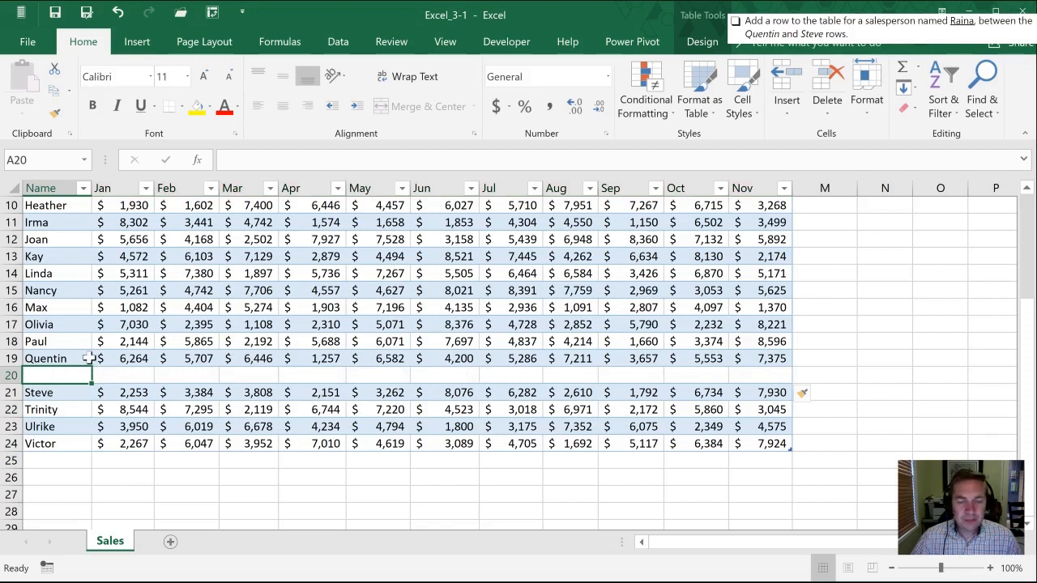
{"action": "left_click", "coordinate": [56, 409]}
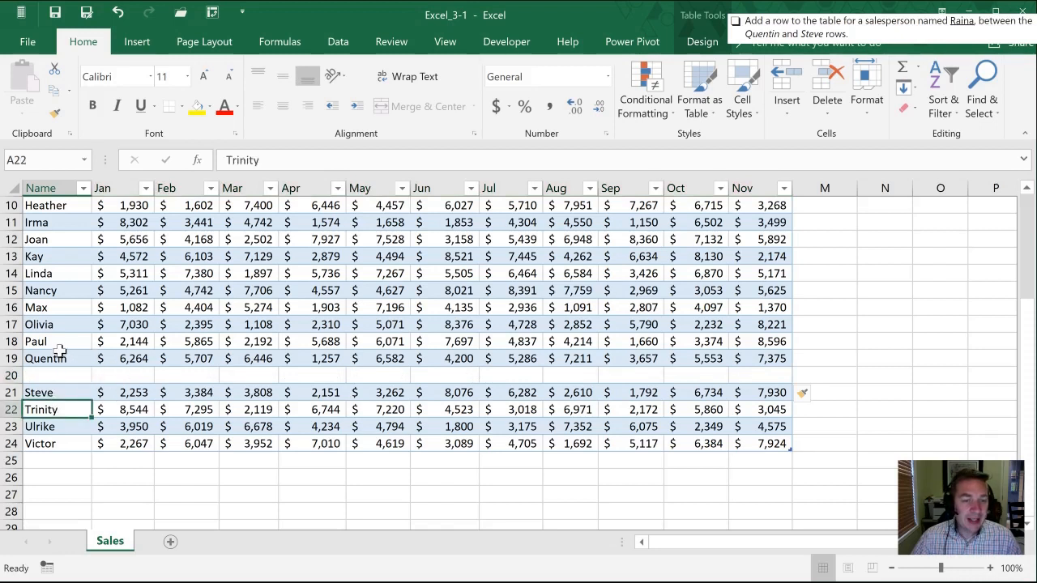
{"action": "mouse_move", "coordinate": [699, 371]}
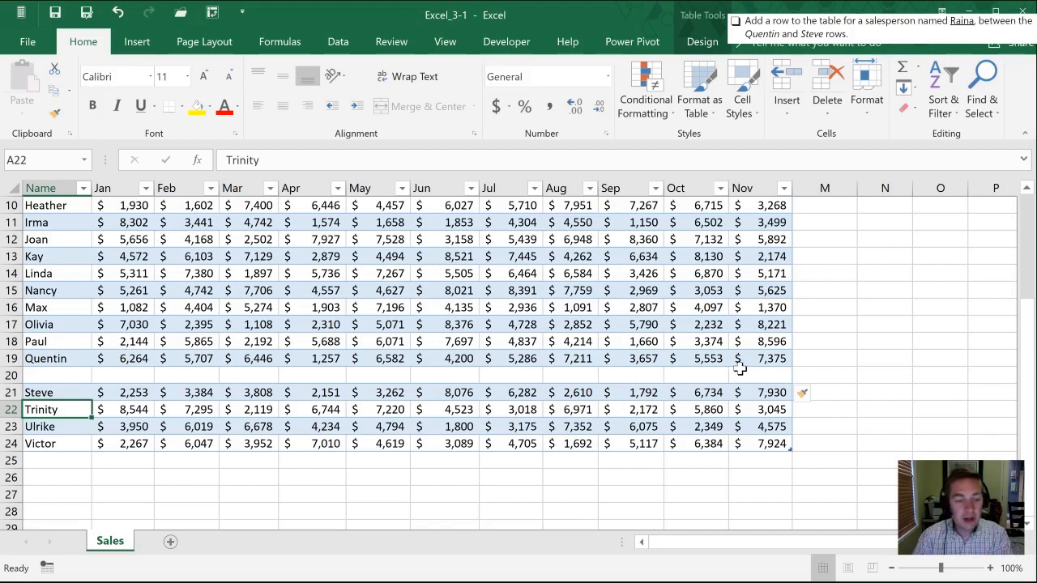
{"action": "mouse_move", "coordinate": [740, 290]}
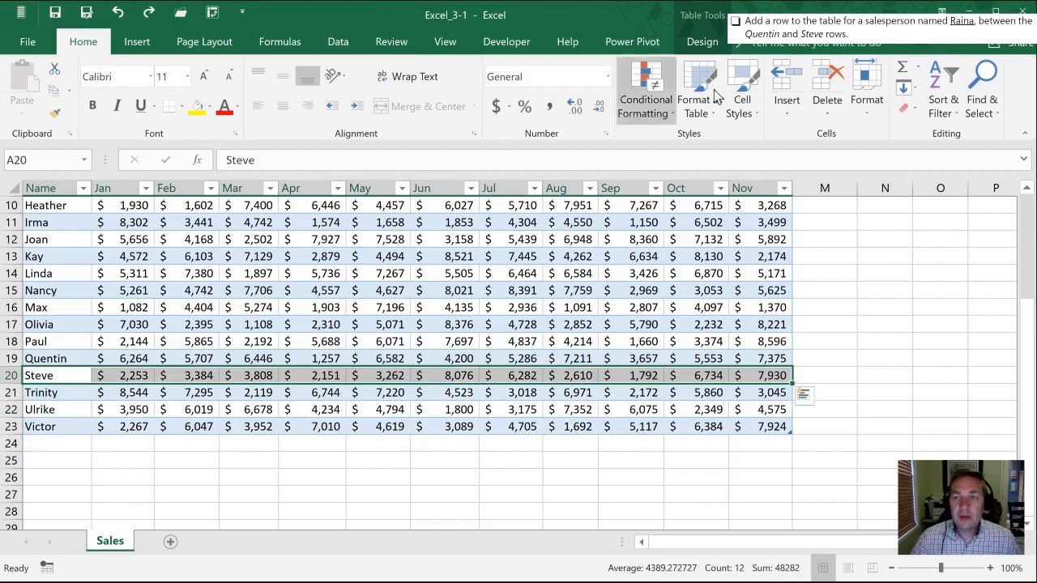
- Add a table row above Steve via Home > Insert and type Raina in it
{"action": "left_click", "coordinate": [701, 42]}
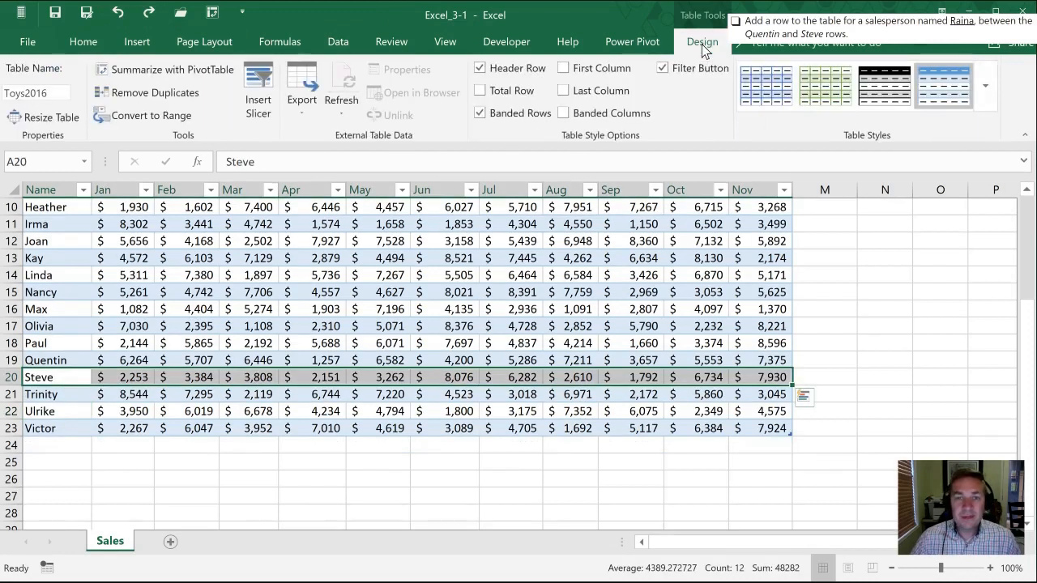
{"action": "left_click", "coordinate": [136, 41]}
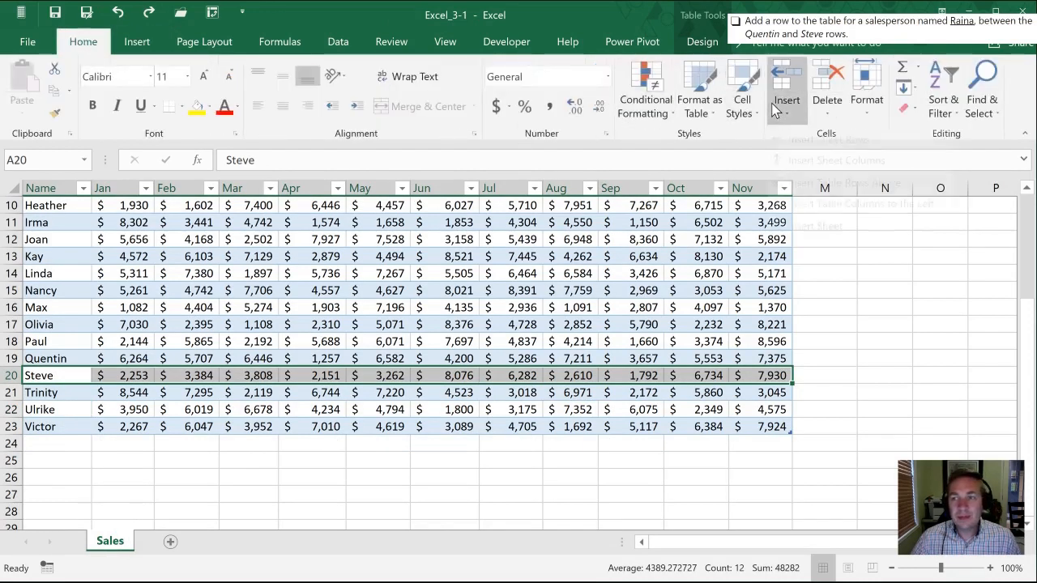
{"action": "left_click", "coordinate": [786, 109]}
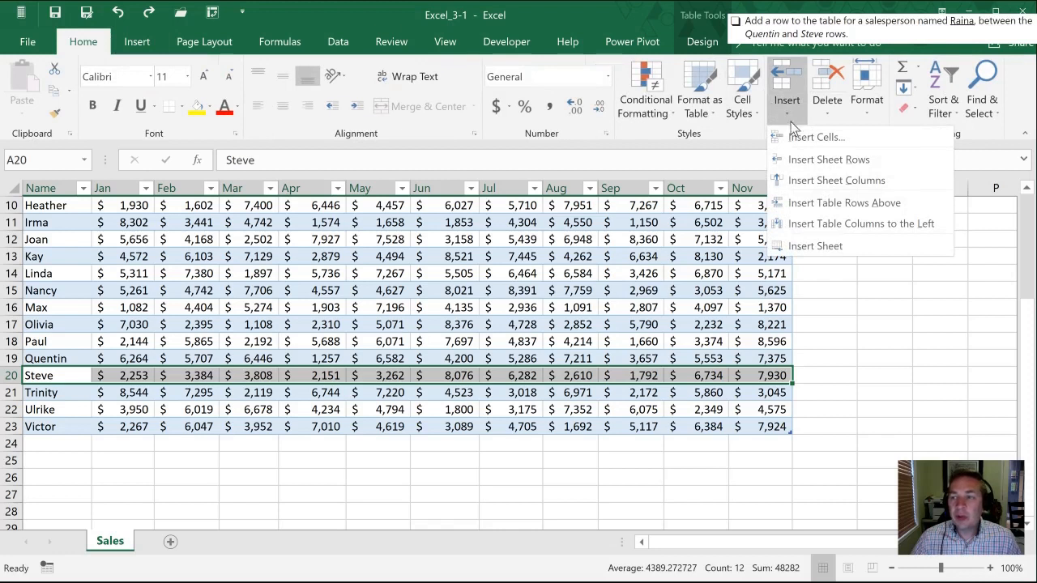
{"action": "mouse_move", "coordinate": [819, 202]}
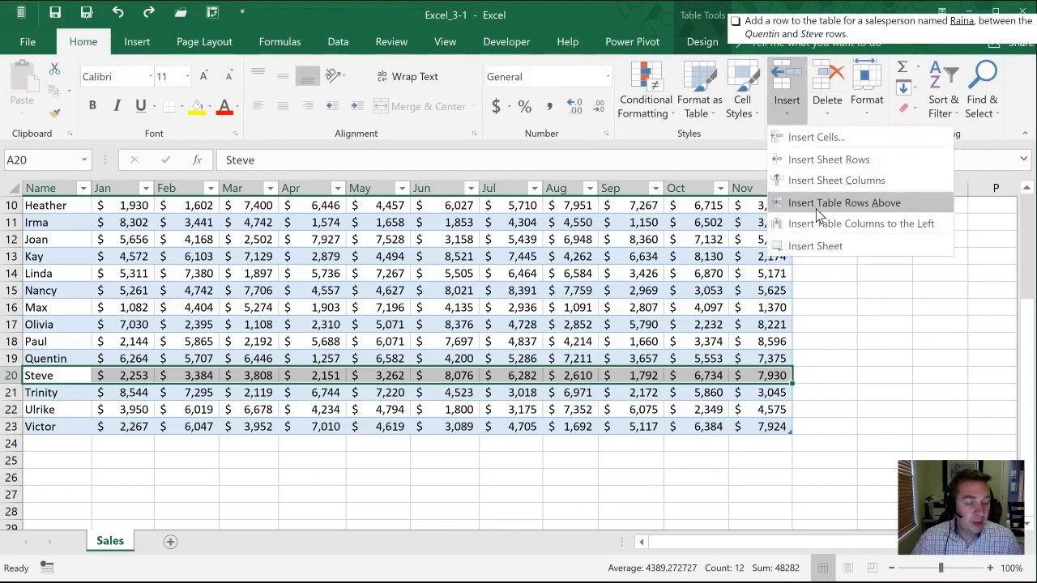
{"action": "left_click", "coordinate": [845, 203]}
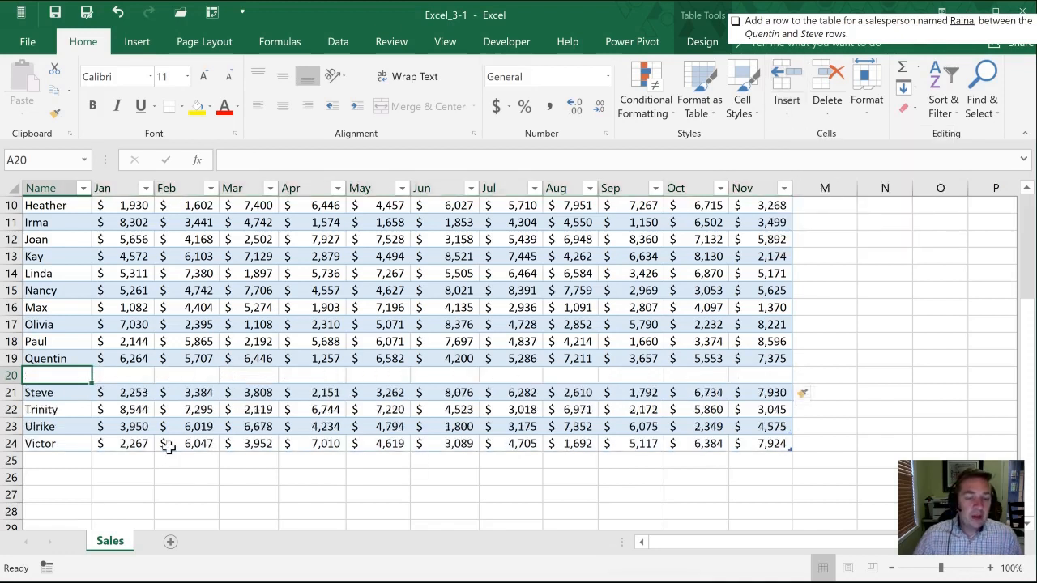
{"action": "type", "text": "Raina"}
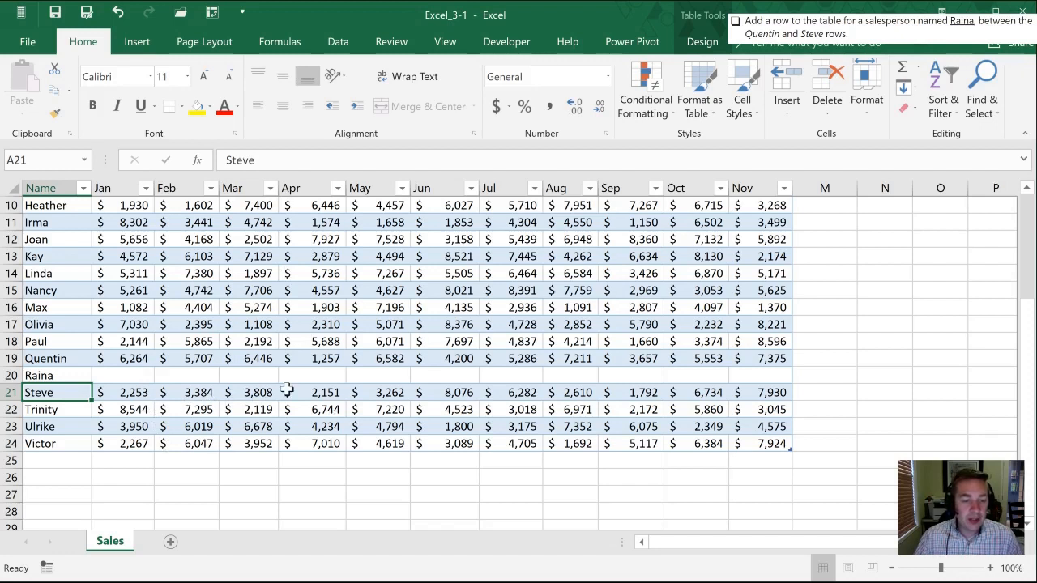
{"action": "mouse_move", "coordinate": [134, 328]}
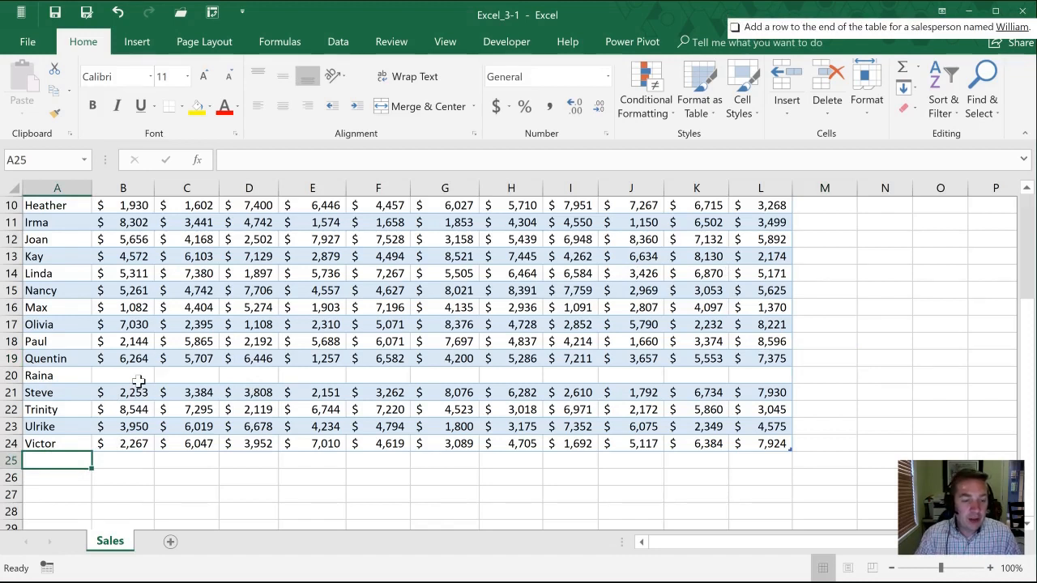
- Enter William in A25 below Victor so the table expands to include him
{"action": "type", "text": "Willia"}
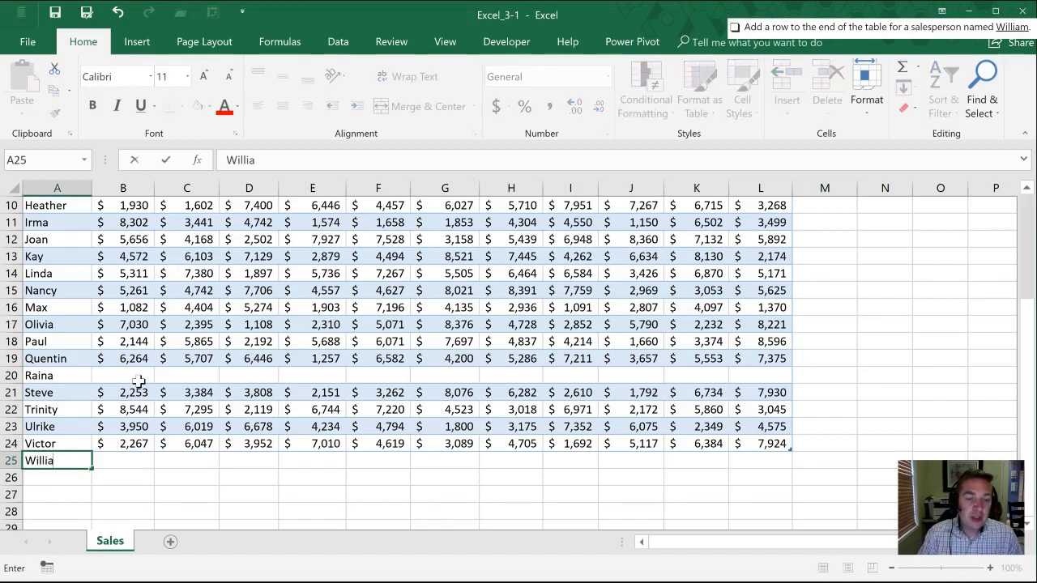
{"action": "key", "text": "enter"}
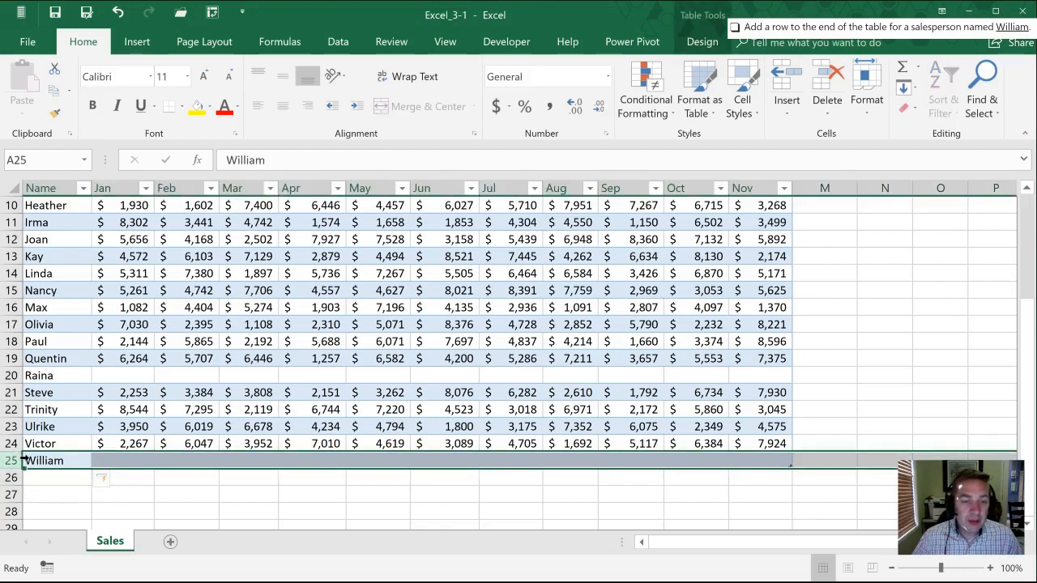
{"action": "right_click", "coordinate": [44, 460]}
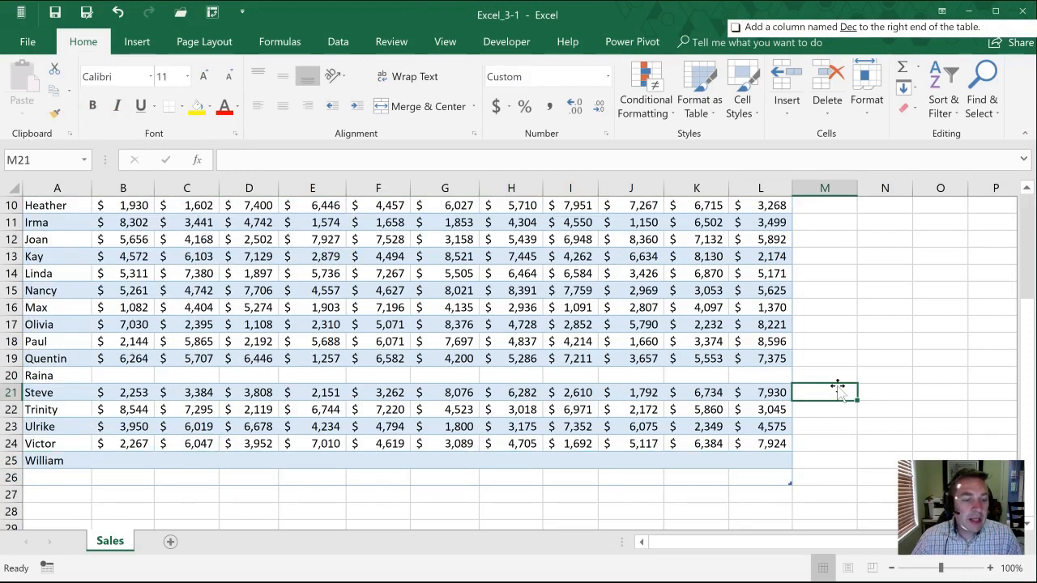
{"action": "mouse_move", "coordinate": [506, 355]}
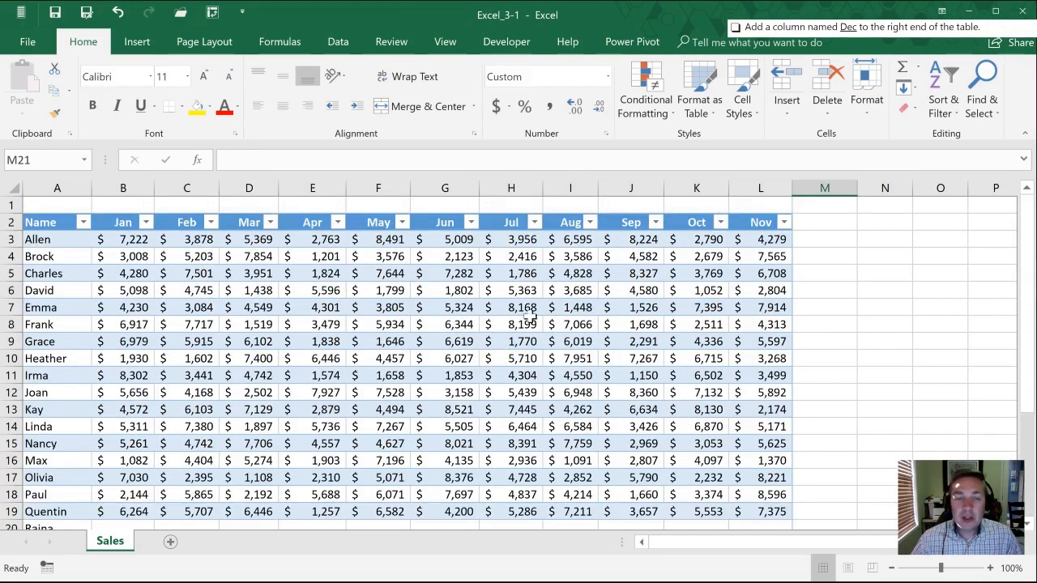
{"action": "mouse_move", "coordinate": [529, 290]}
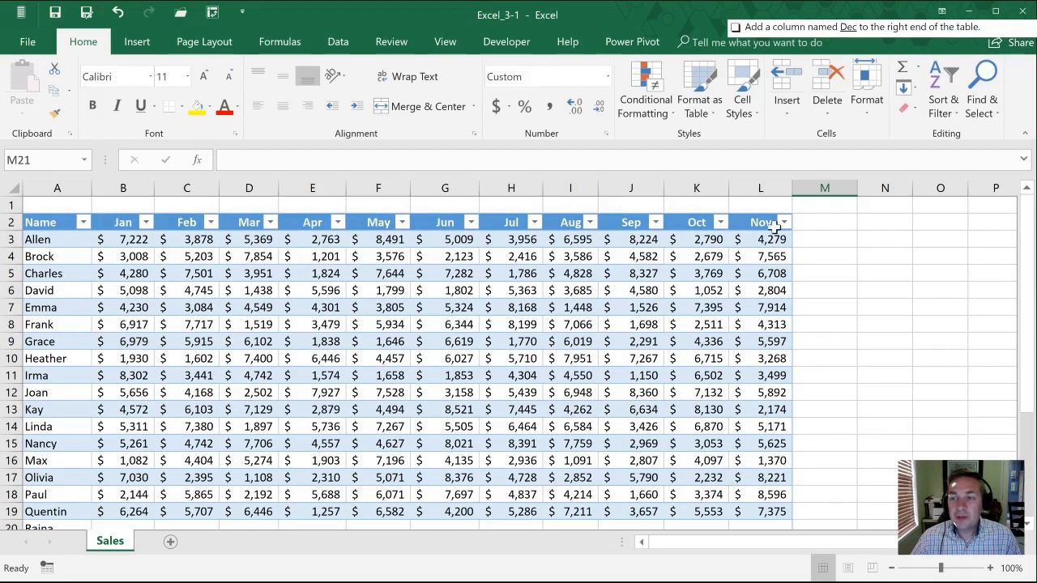
- Type the header 'Dec' in M2, right of the Nov column
{"action": "left_click", "coordinate": [824, 221]}
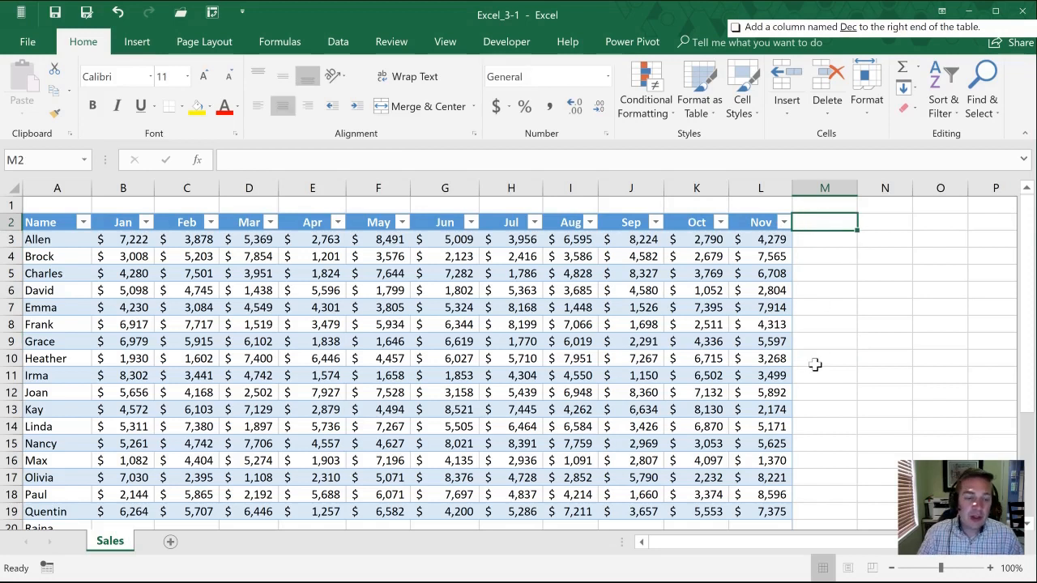
{"action": "type", "text": "Dec"}
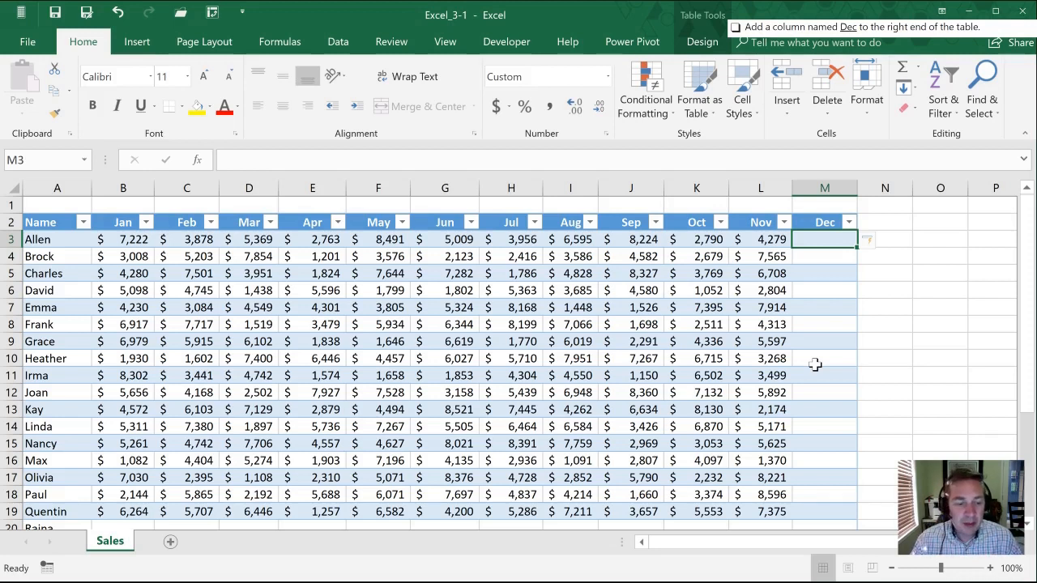
{"action": "mouse_move", "coordinate": [831, 359]}
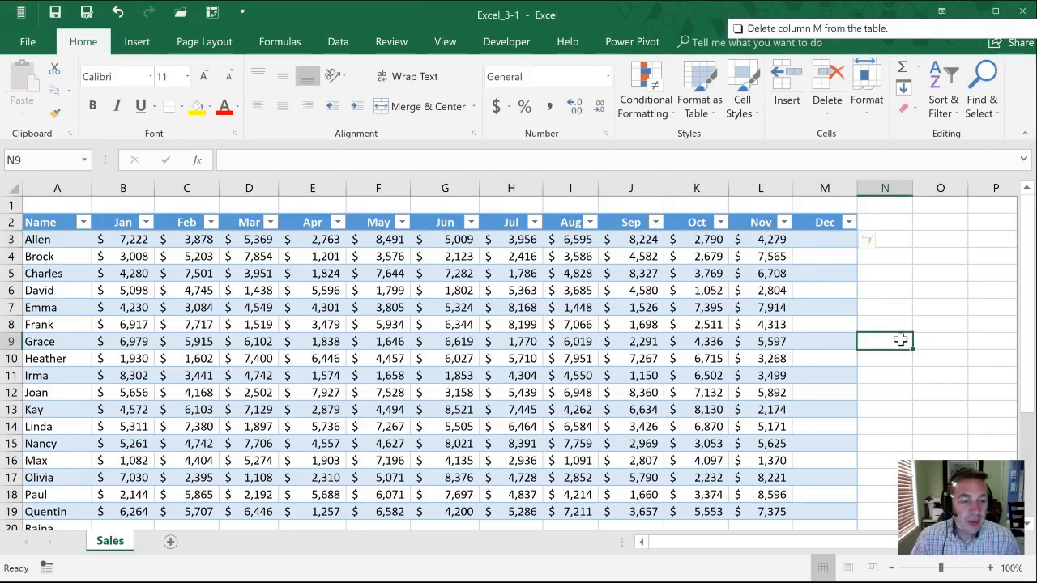
{"action": "mouse_move", "coordinate": [901, 339]}
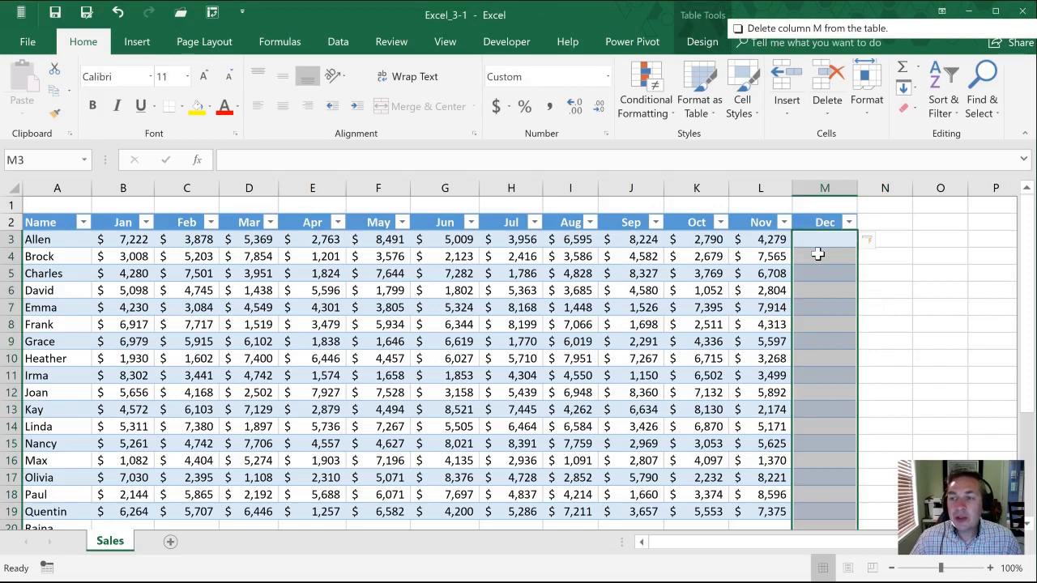
- Delete the Dec table column via the right-click Delete > Table Columns option
{"action": "right_click", "coordinate": [824, 239]}
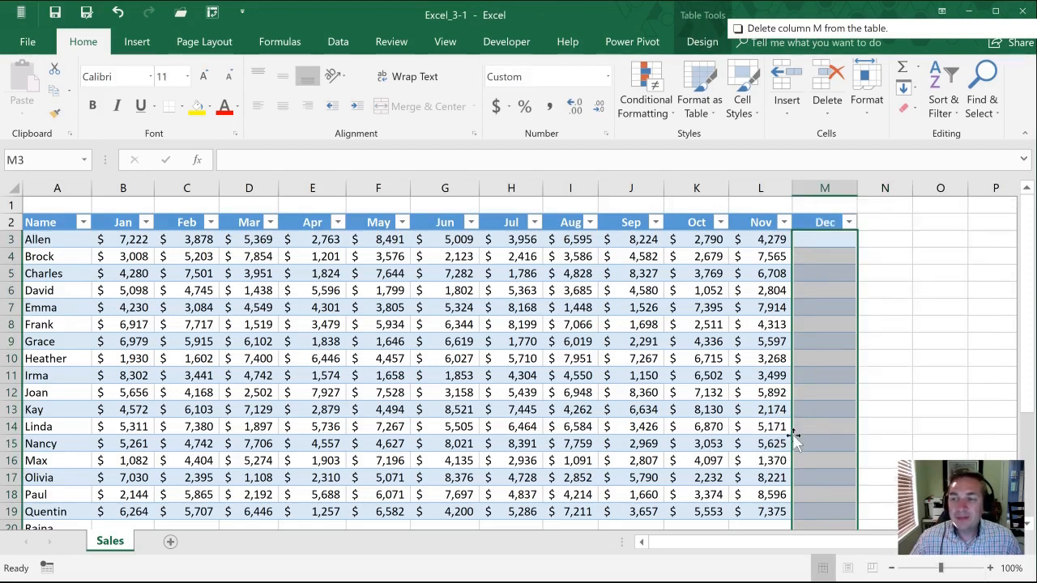
{"action": "left_click", "coordinate": [826, 87]}
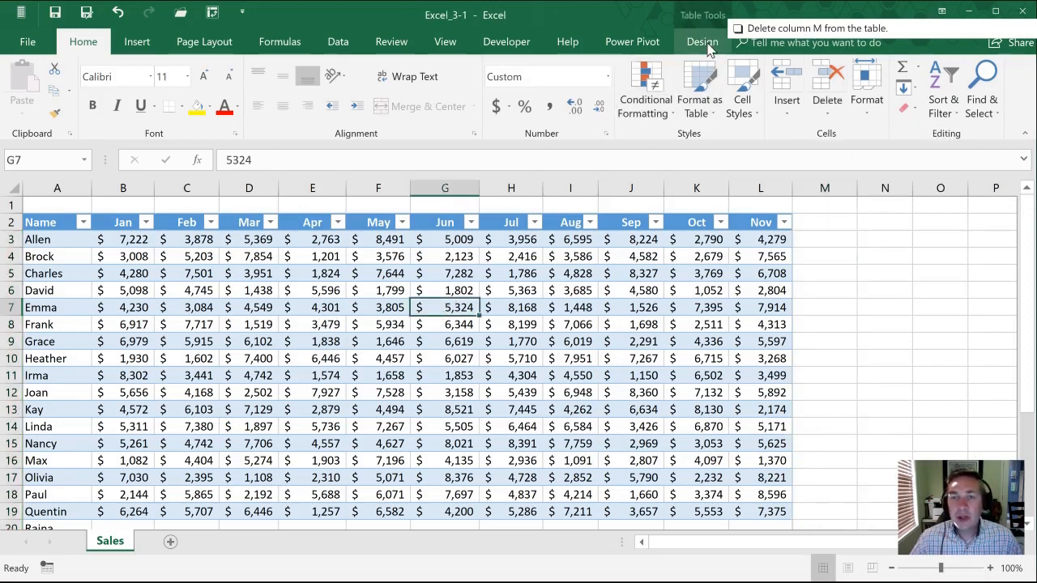
- Convert the Toys2016 table to a normal range from Table Tools Design, confirming Yes
{"action": "left_click", "coordinate": [701, 41]}
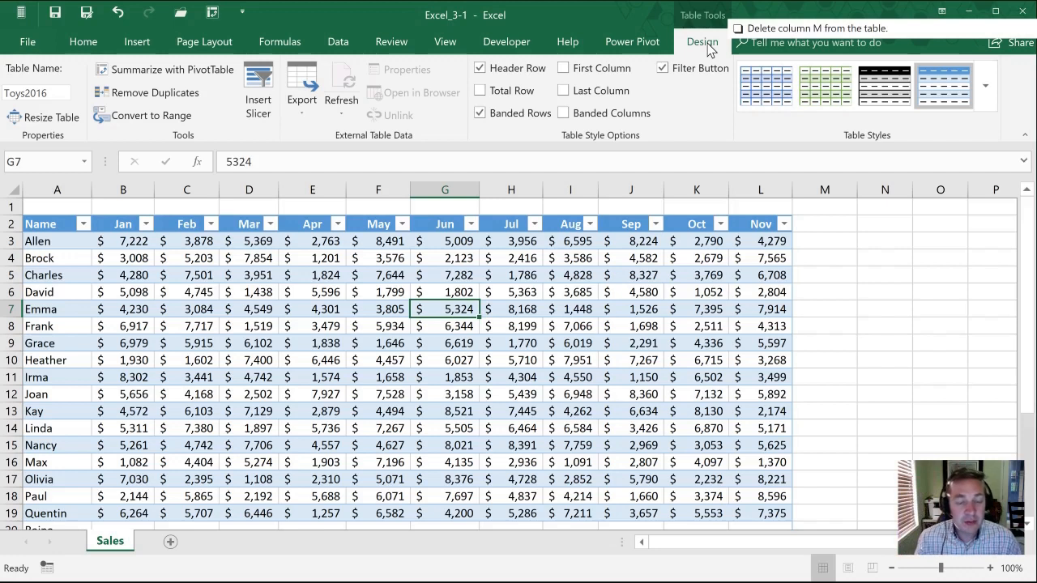
{"action": "mouse_move", "coordinate": [291, 301]}
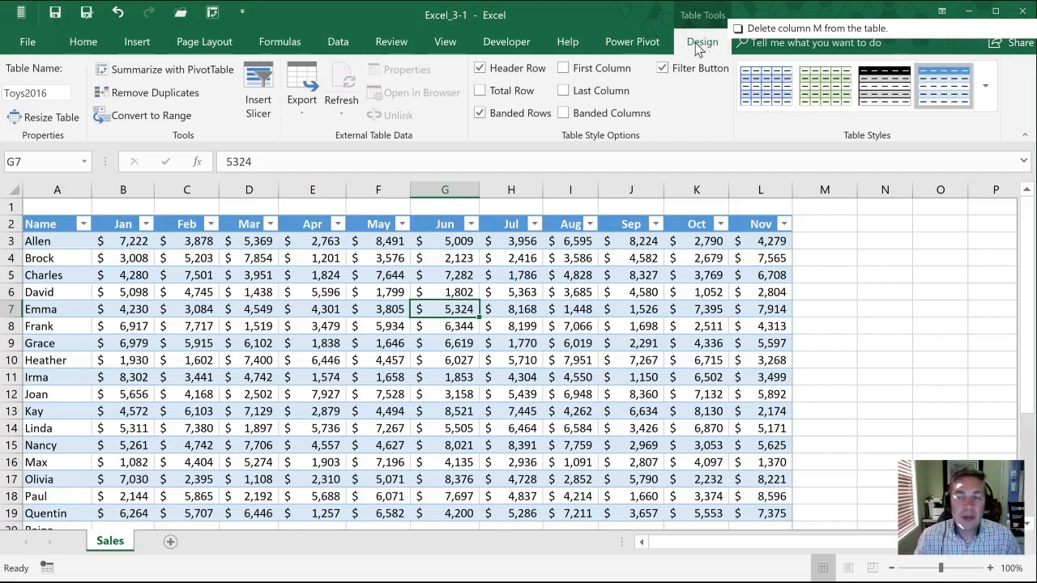
{"action": "mouse_move", "coordinate": [144, 115]}
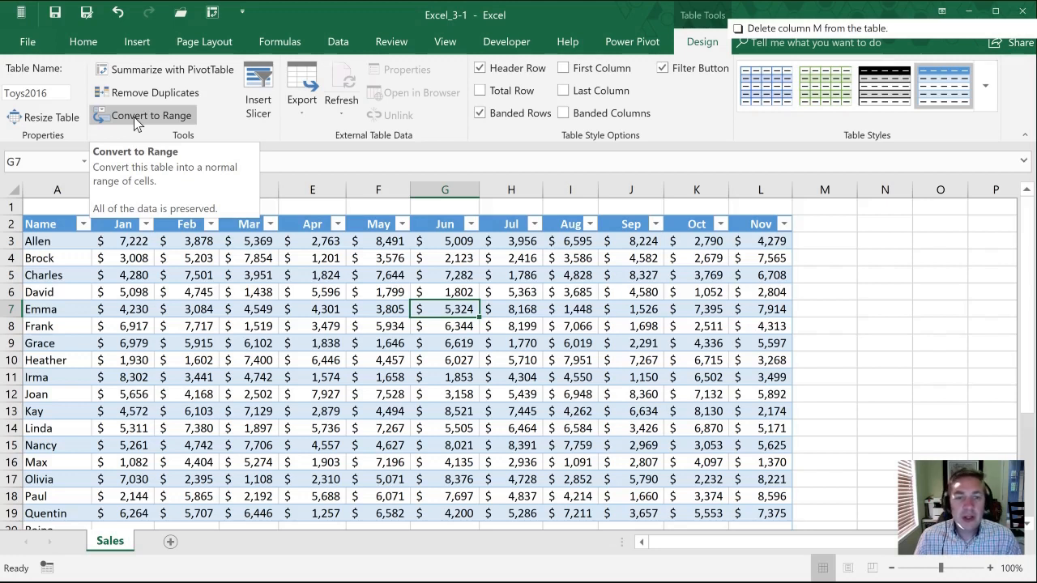
{"action": "left_click", "coordinate": [152, 115]}
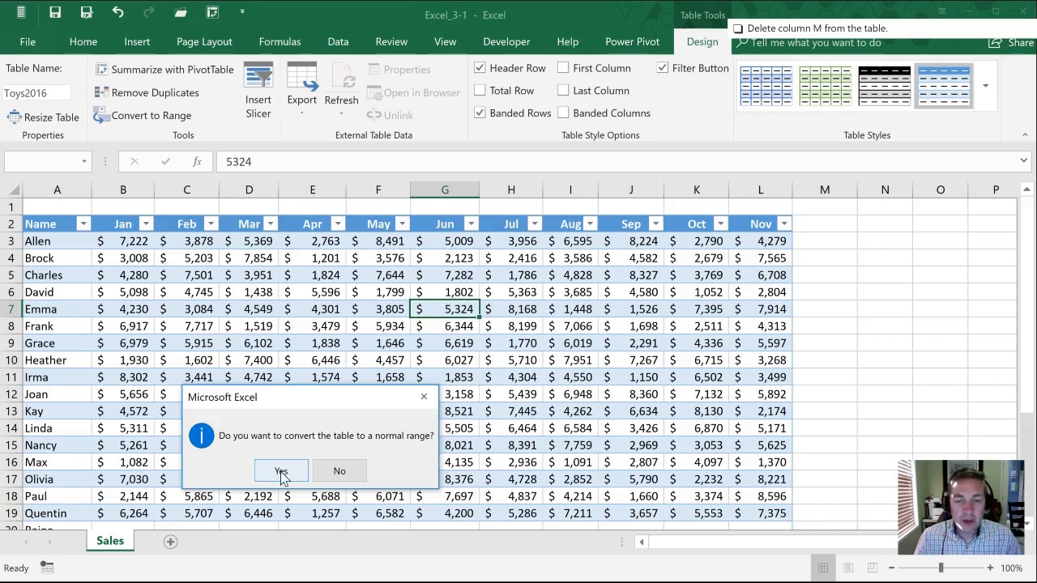
{"action": "left_click", "coordinate": [280, 471]}
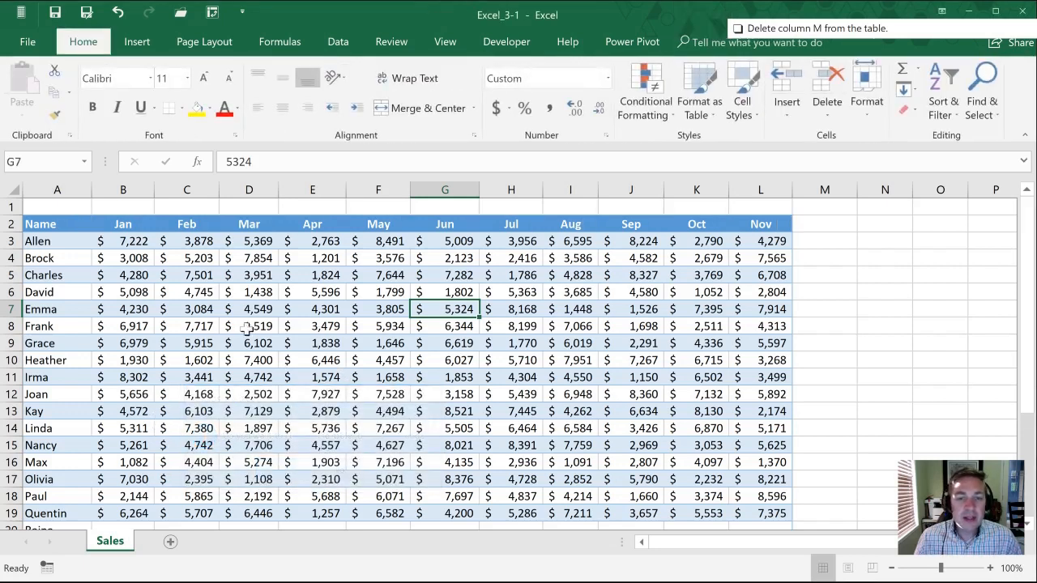
{"action": "left_click", "coordinate": [186, 325]}
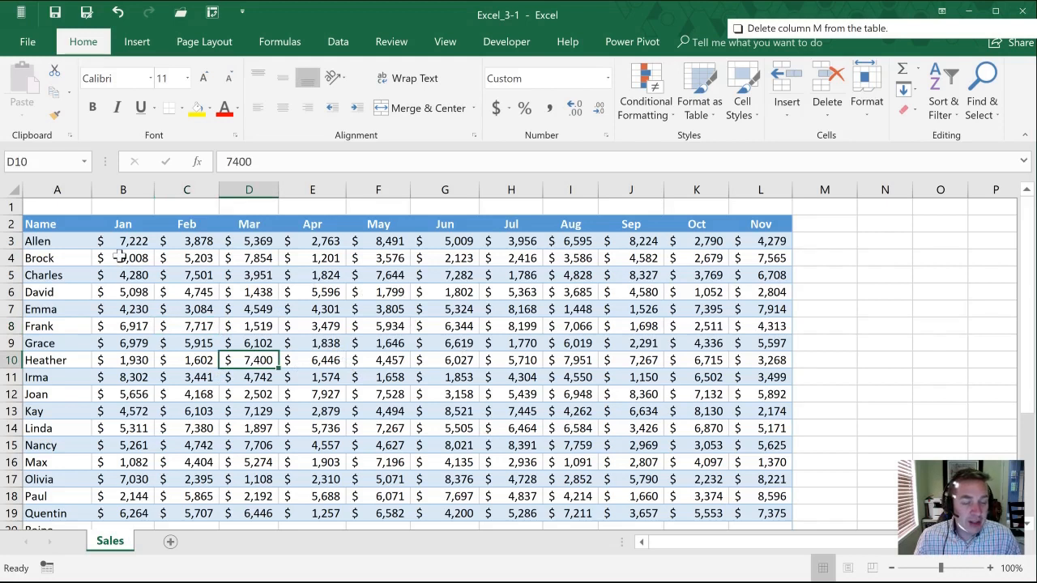
- Enter 'Dec' after Nov and check the new column below it
{"action": "left_click", "coordinate": [123, 292]}
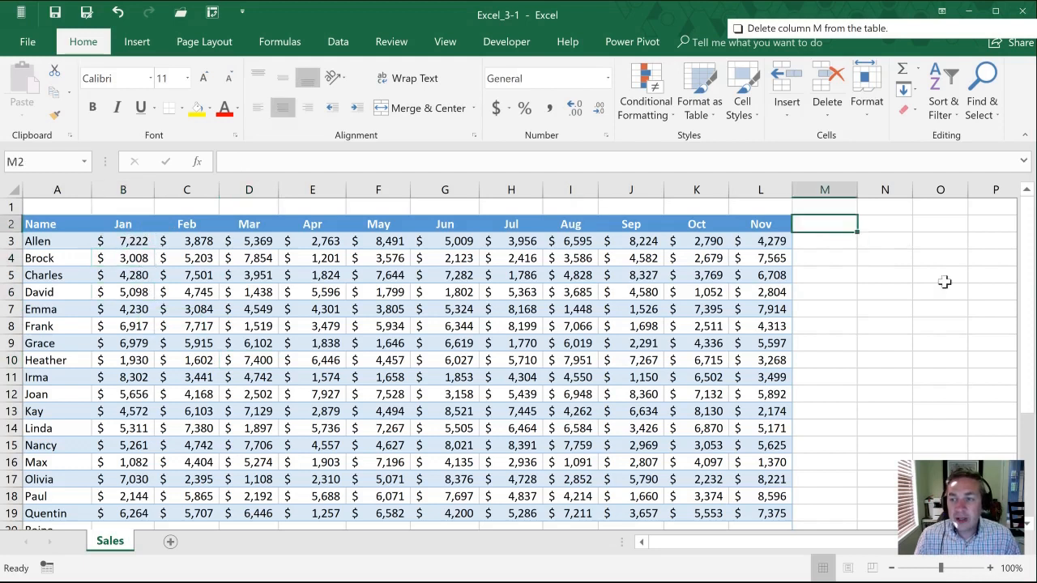
{"action": "type", "text": "Dec"}
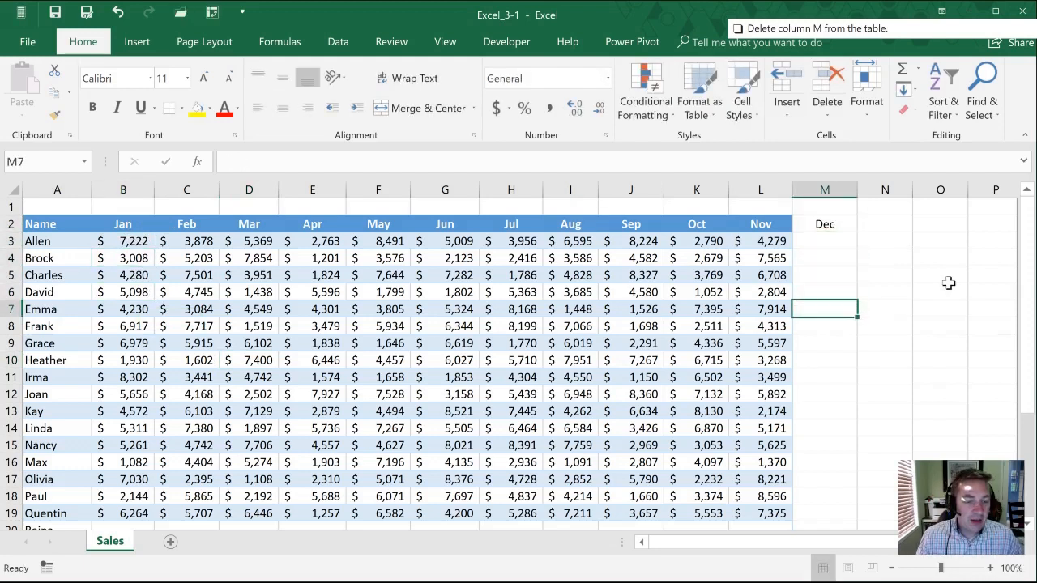
{"action": "left_click", "coordinate": [825, 258]}
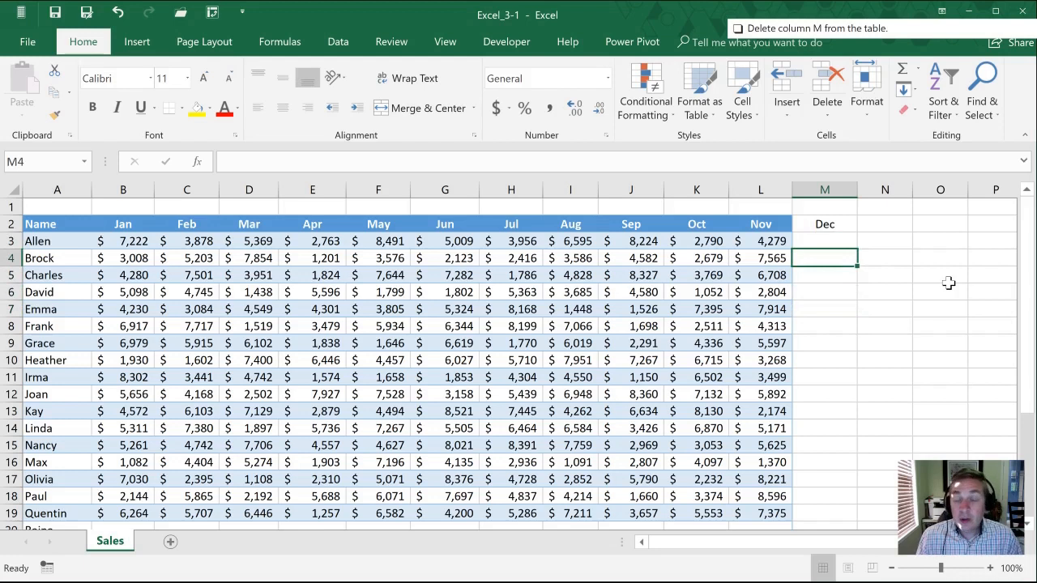
{"action": "mouse_move", "coordinate": [91, 329]}
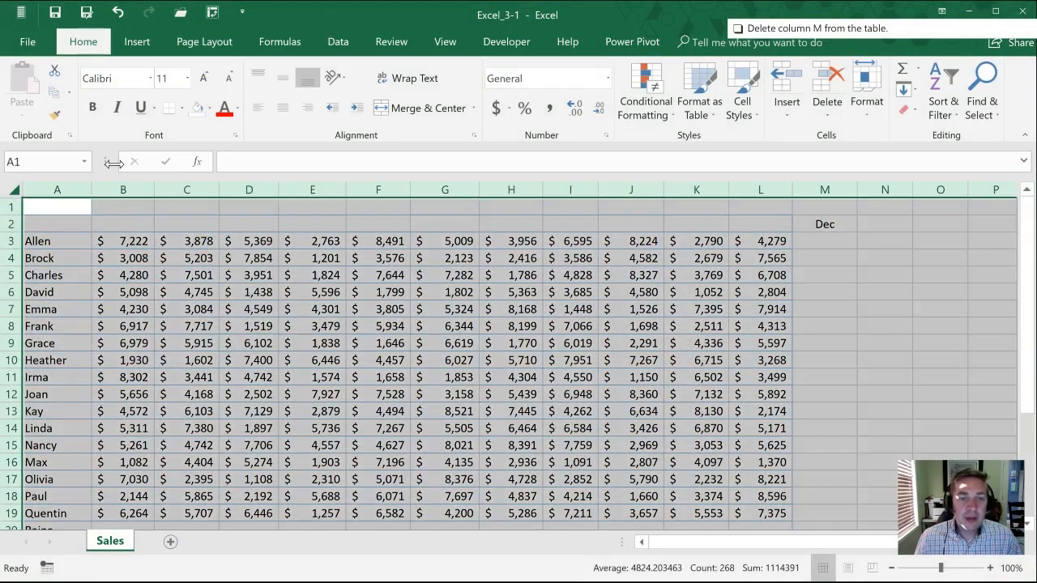
- Clear the banded fill and header styling across the sheet from the Borders dropdown
{"action": "left_click", "coordinate": [196, 108]}
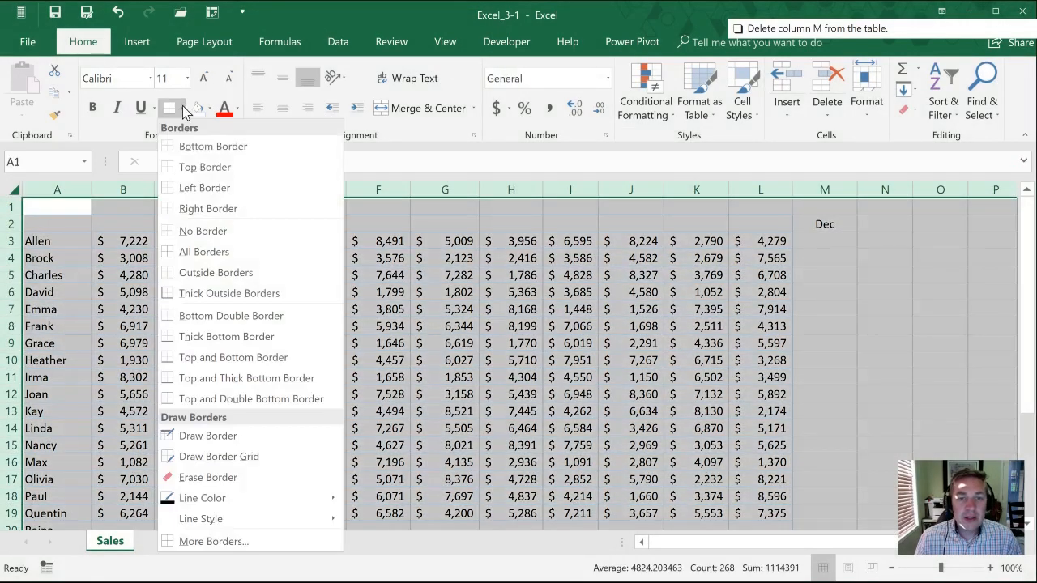
{"action": "mouse_move", "coordinate": [215, 272]}
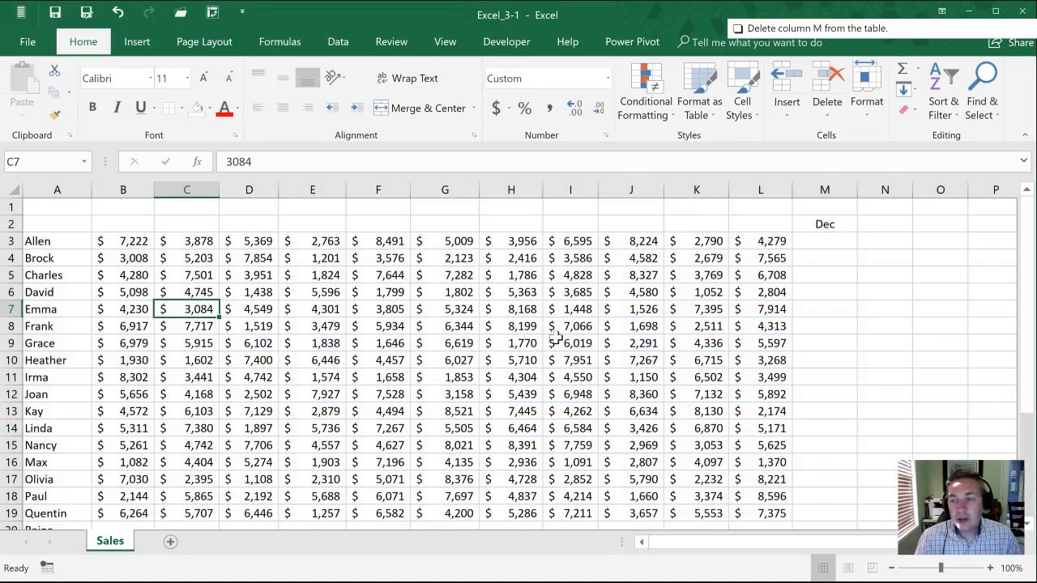
{"action": "left_click", "coordinate": [378, 343]}
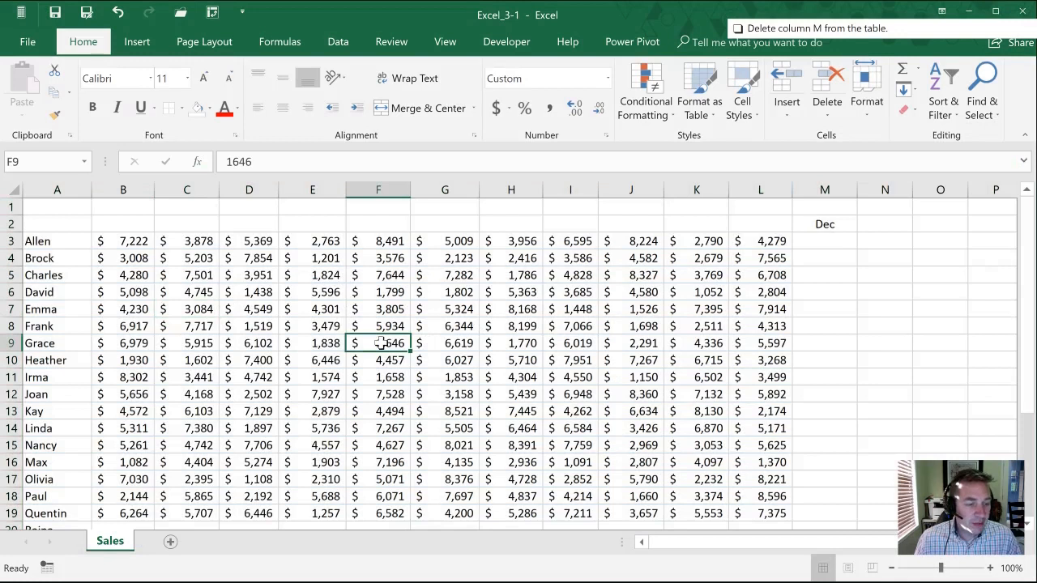